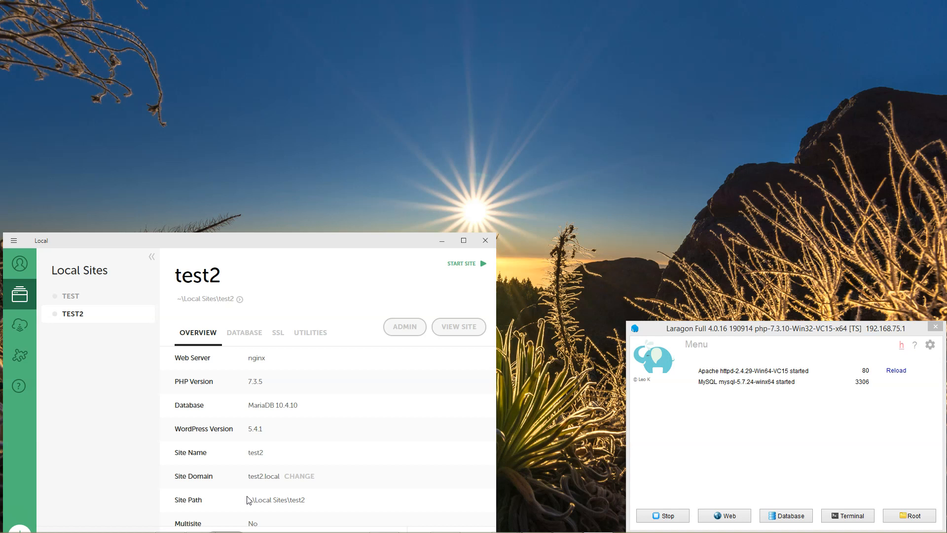
mouse_move(31, 266)
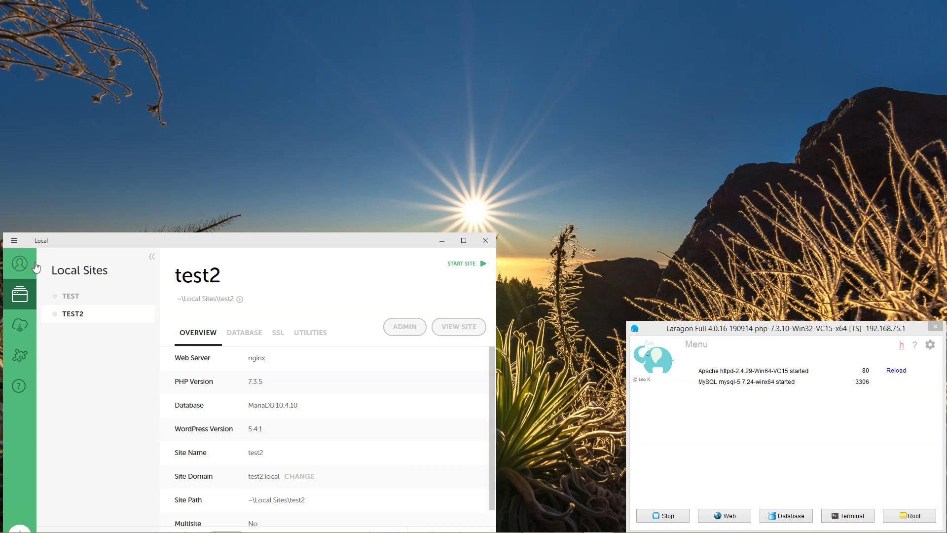
mouse_move(721, 405)
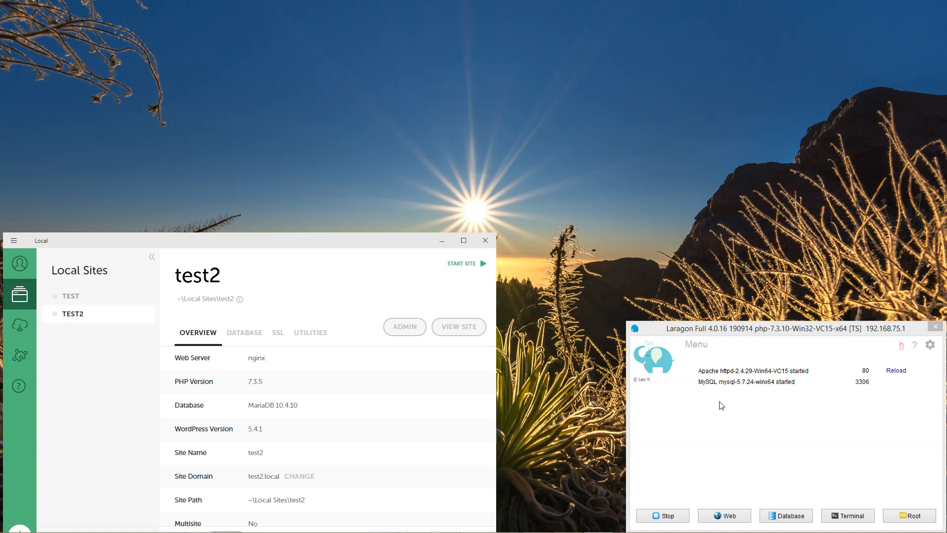
mouse_move(361, 432)
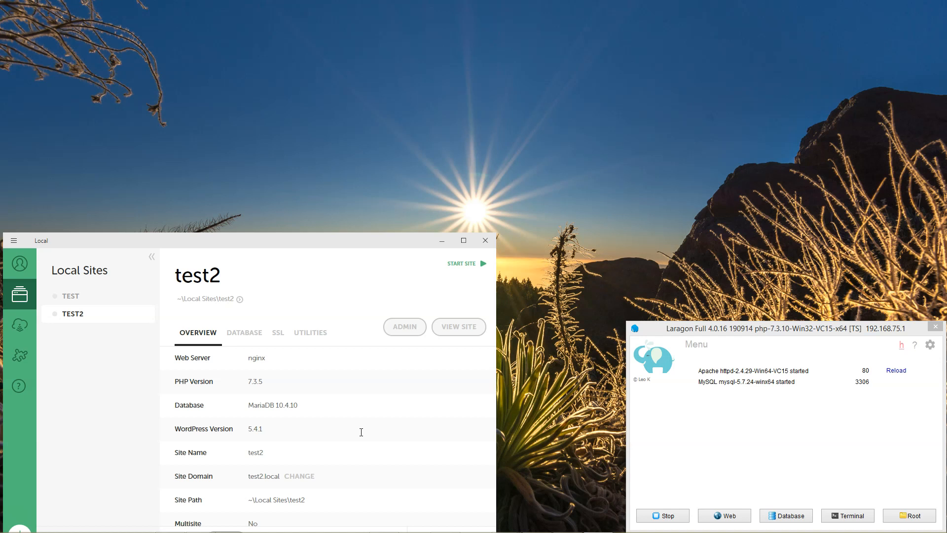
mouse_move(361, 433)
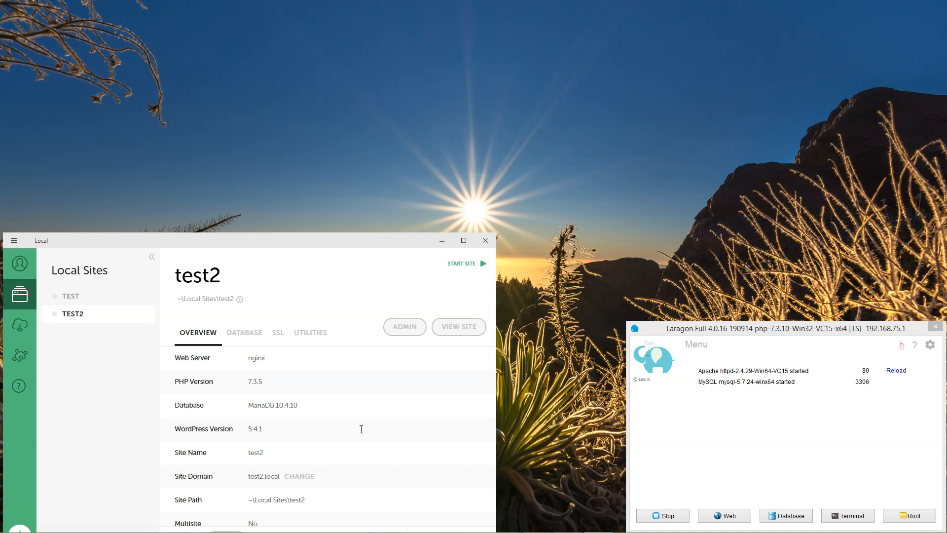
mouse_move(680, 404)
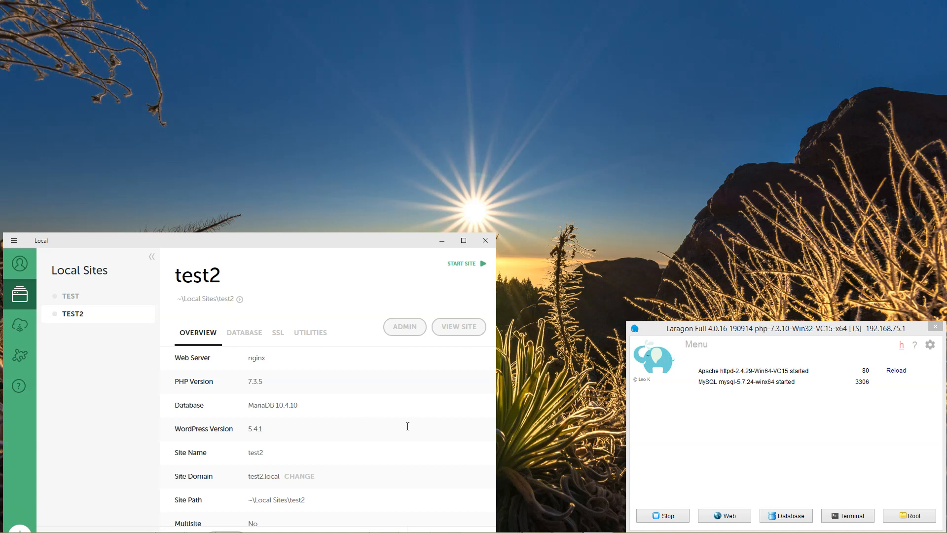
left_click(71, 296)
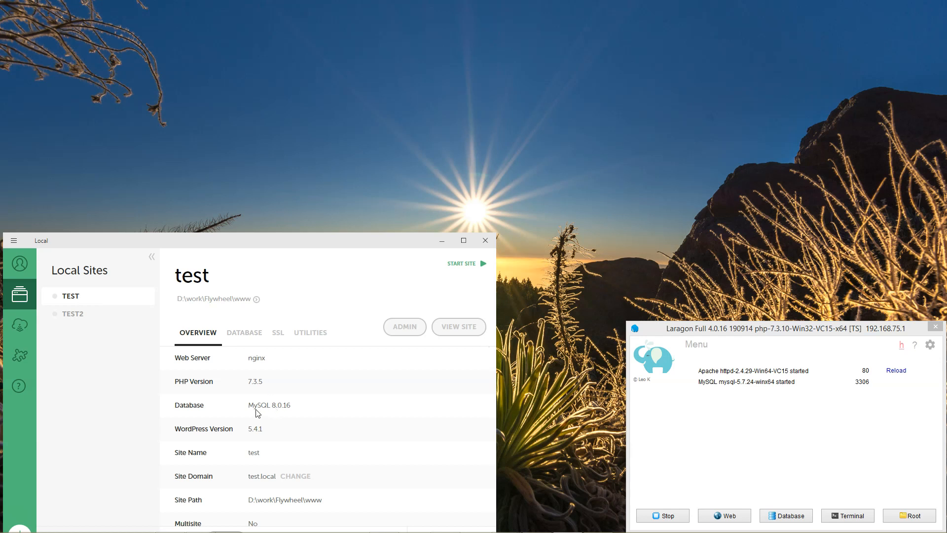
mouse_move(250, 421)
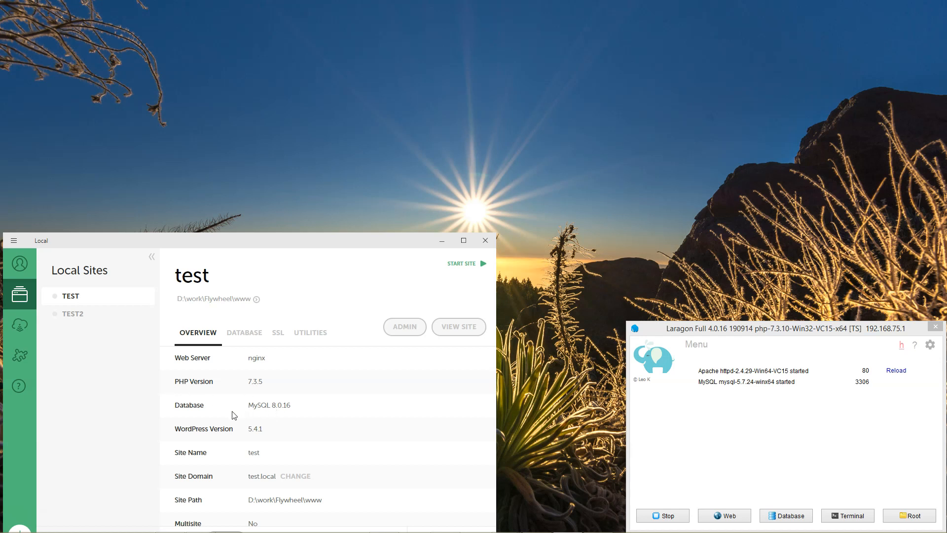
mouse_move(237, 410)
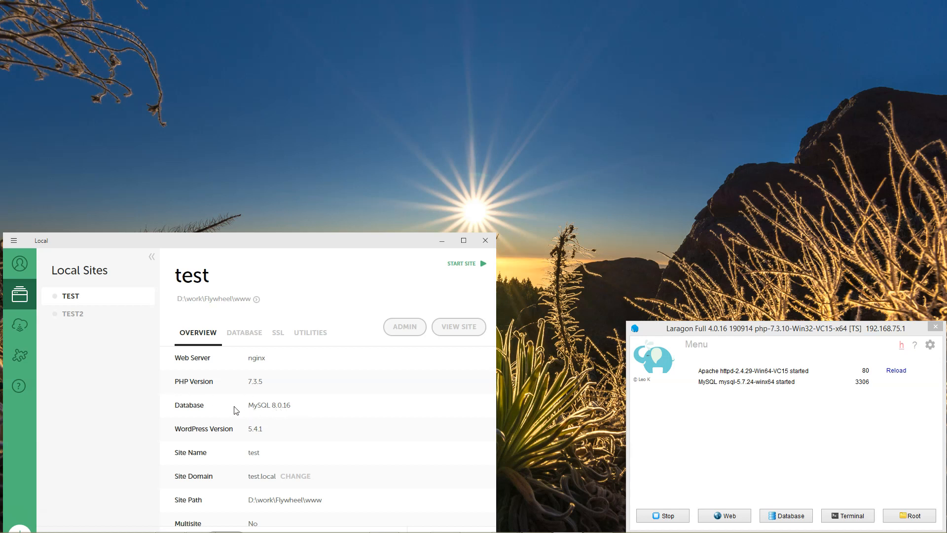
left_click(73, 313)
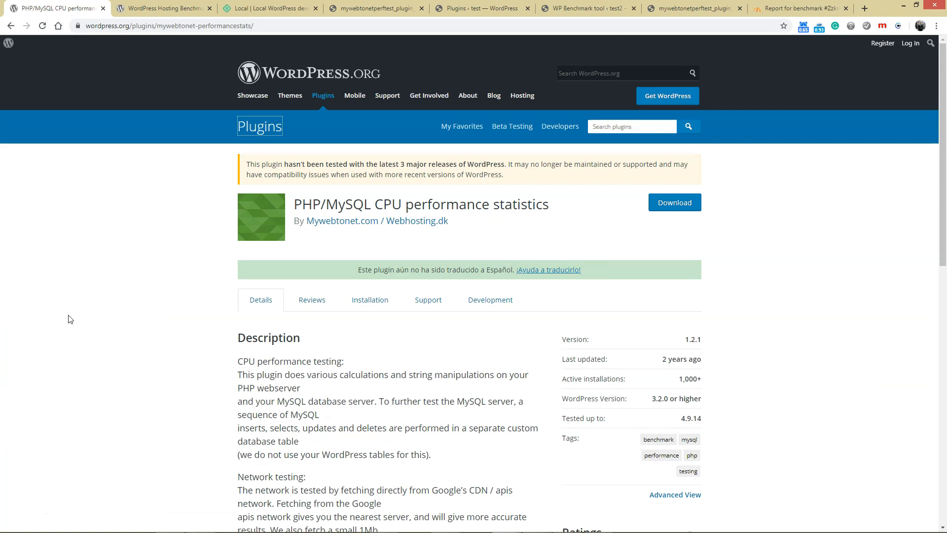
mouse_move(478, 291)
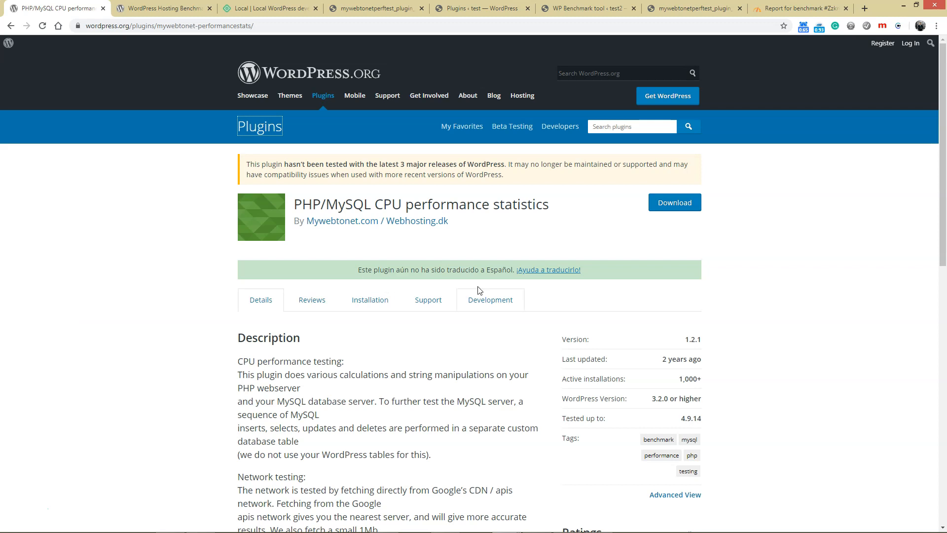
mouse_move(659, 302)
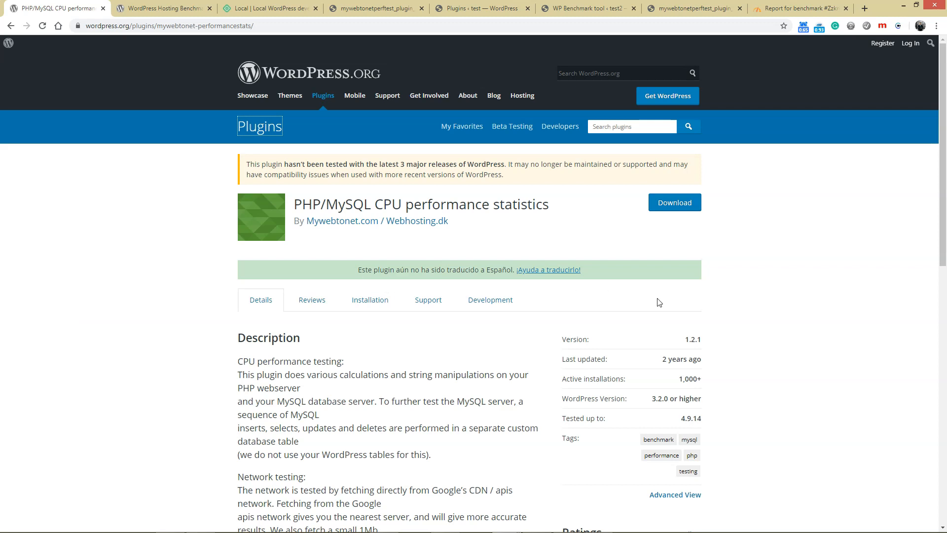
mouse_move(456, 267)
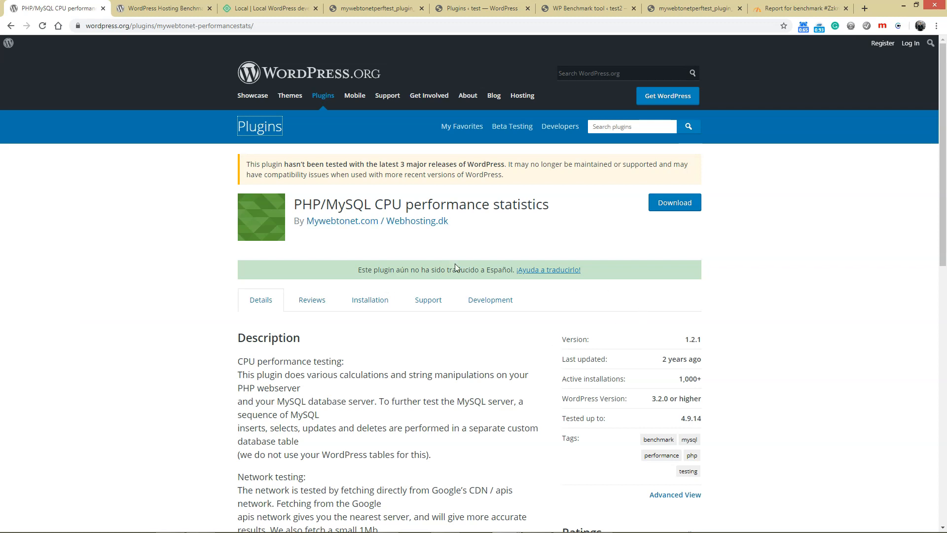
Step: Review the WordPress Hosting Benchmark plugin page, then view the localwp.com homepage
scroll("down", 3)
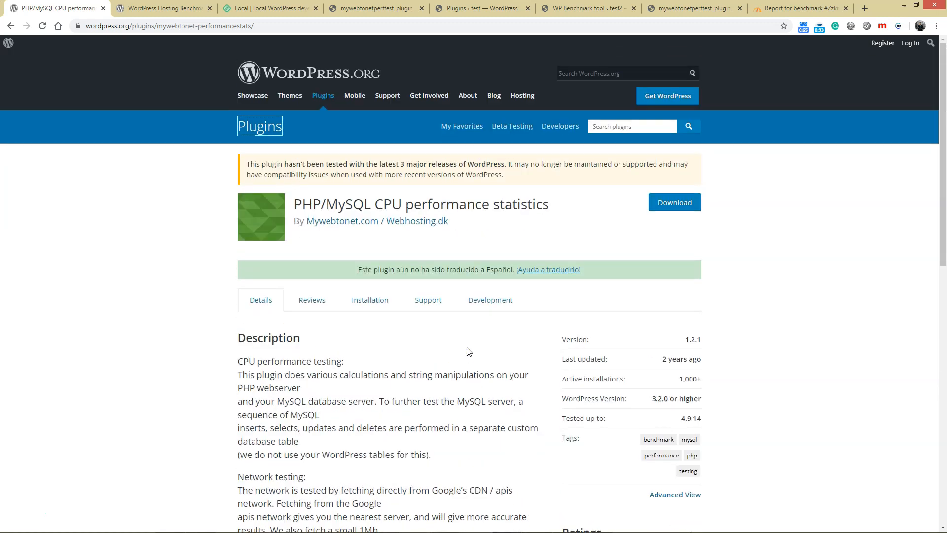
left_click(165, 8)
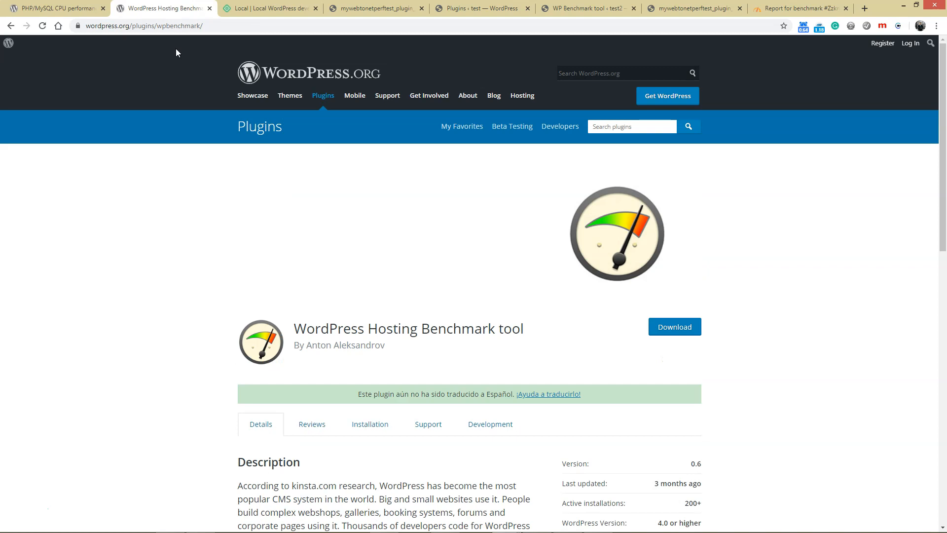
mouse_move(670, 431)
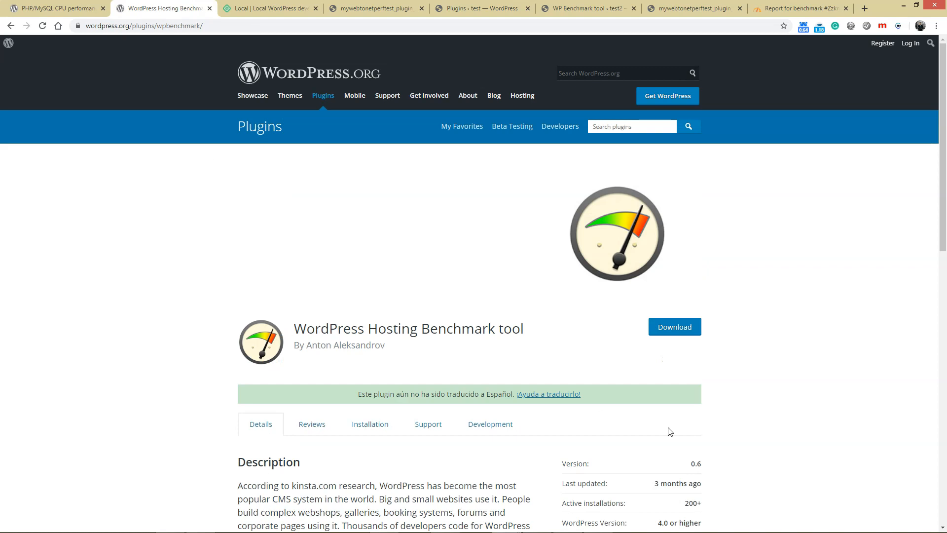
mouse_move(437, 361)
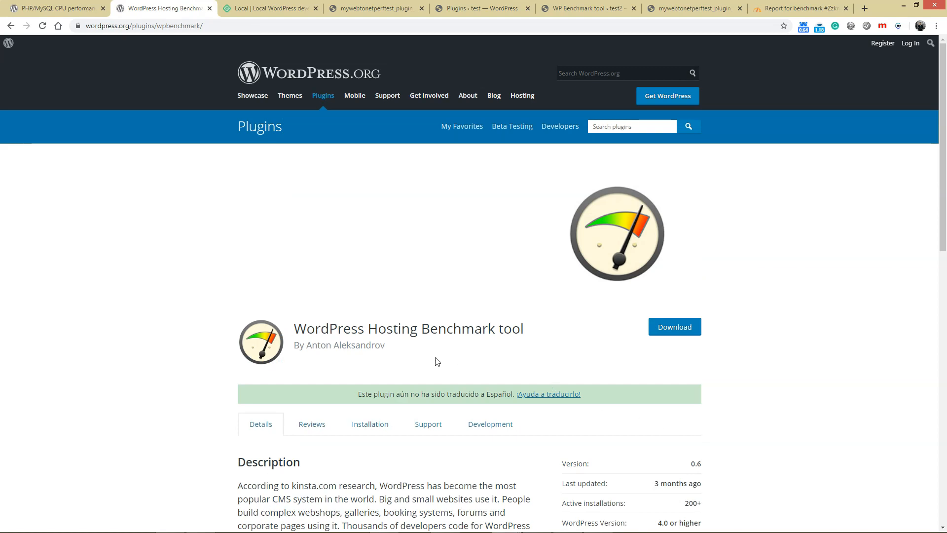
scroll("down", 3)
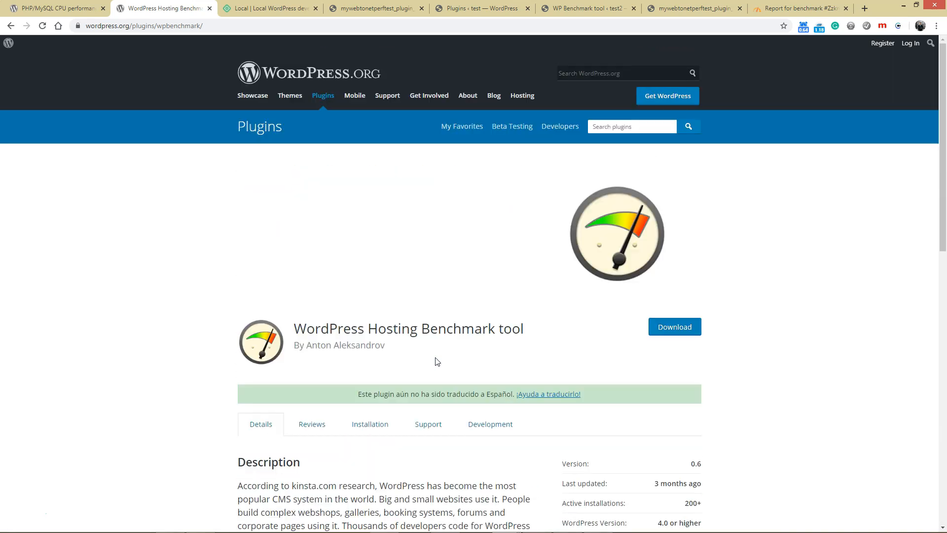
left_click(268, 9)
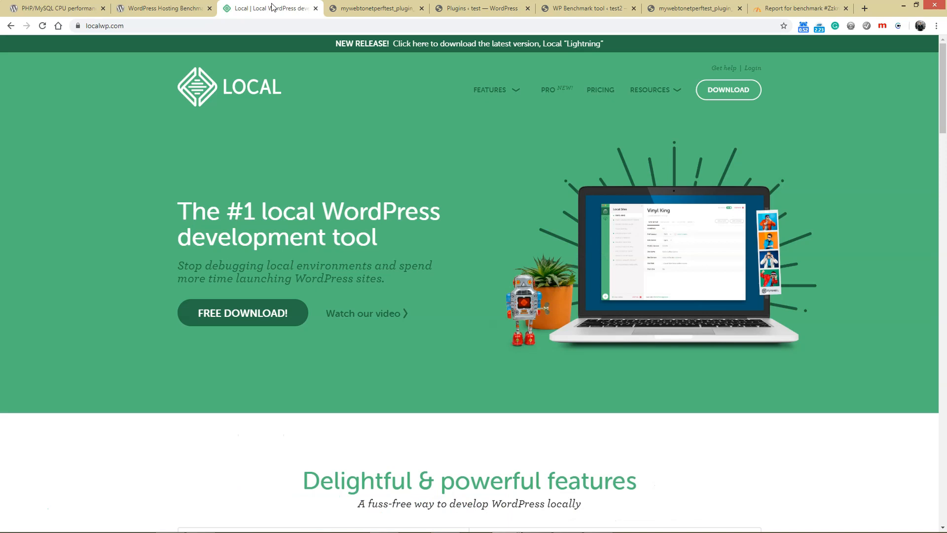
mouse_move(334, 192)
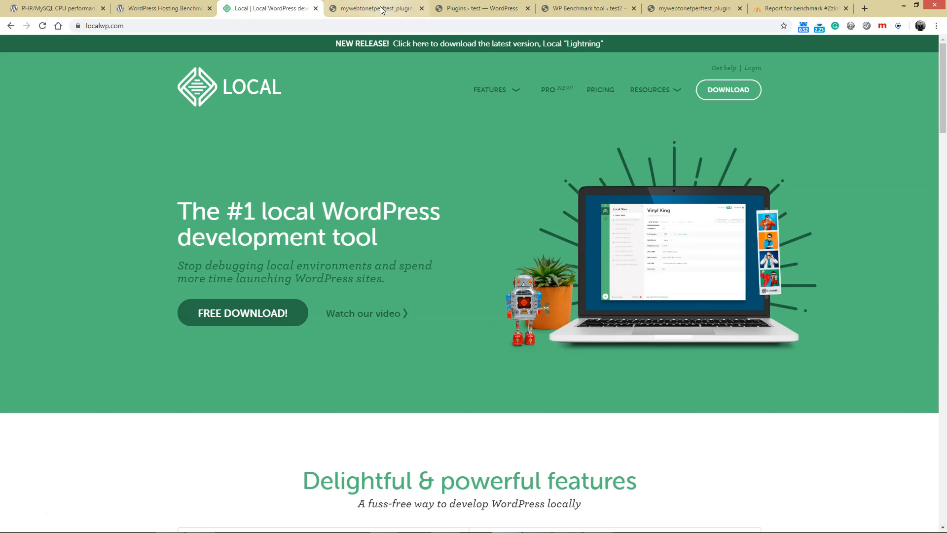
Step: View test.local's Performance test results down to the 105.65 s total, briefly marking 99.99
left_click(381, 8)
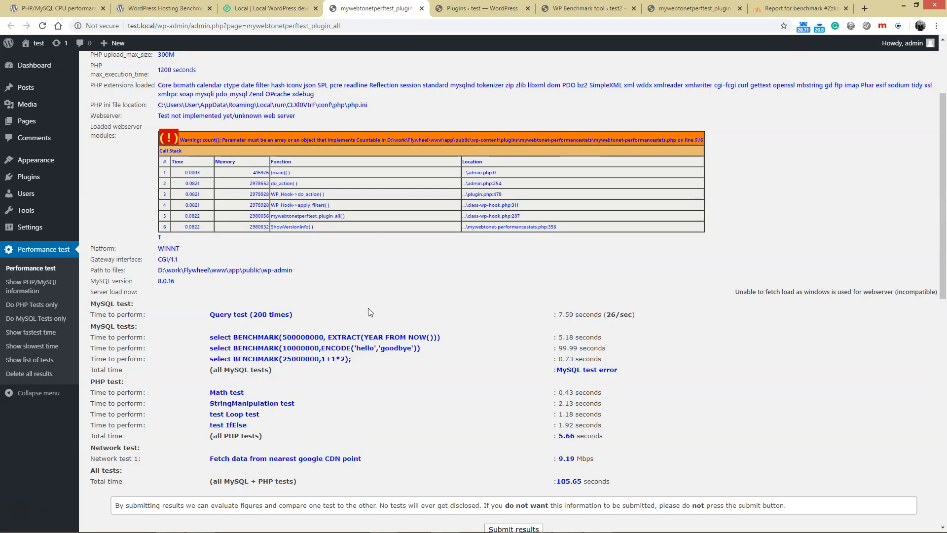
scroll("up", 3)
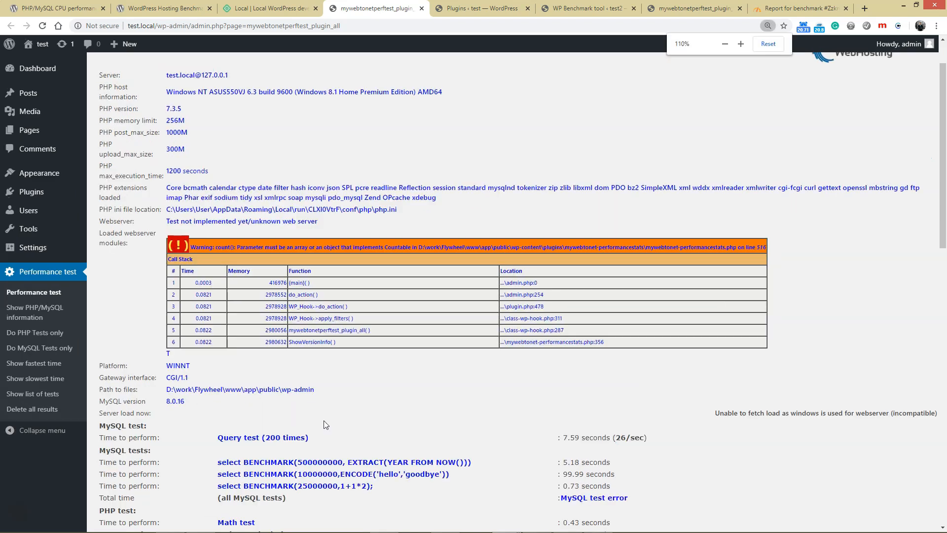
scroll("down", 3)
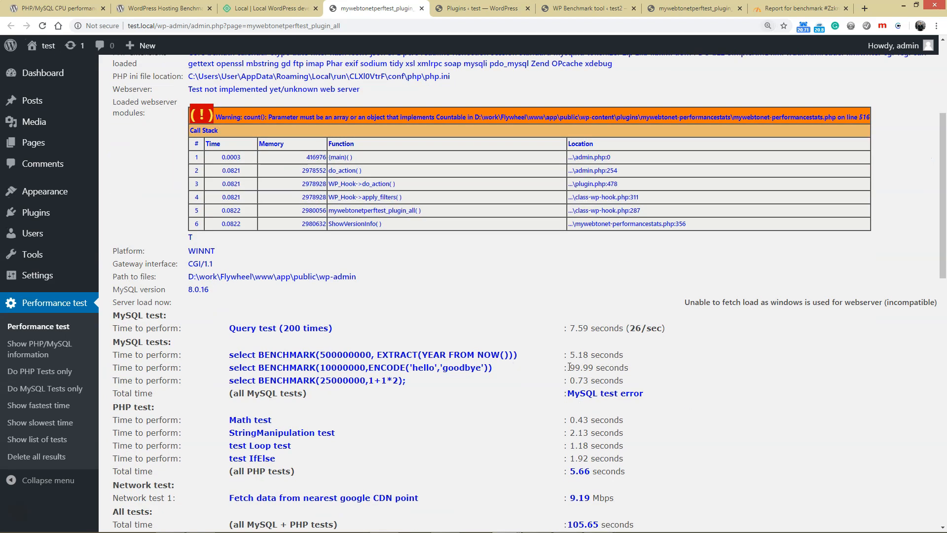
double_click(581, 367)
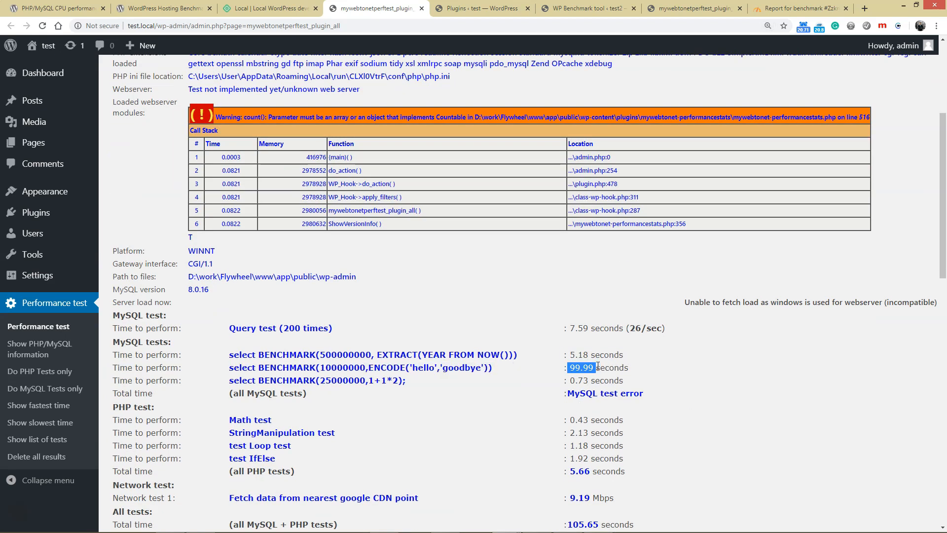
left_click(642, 373)
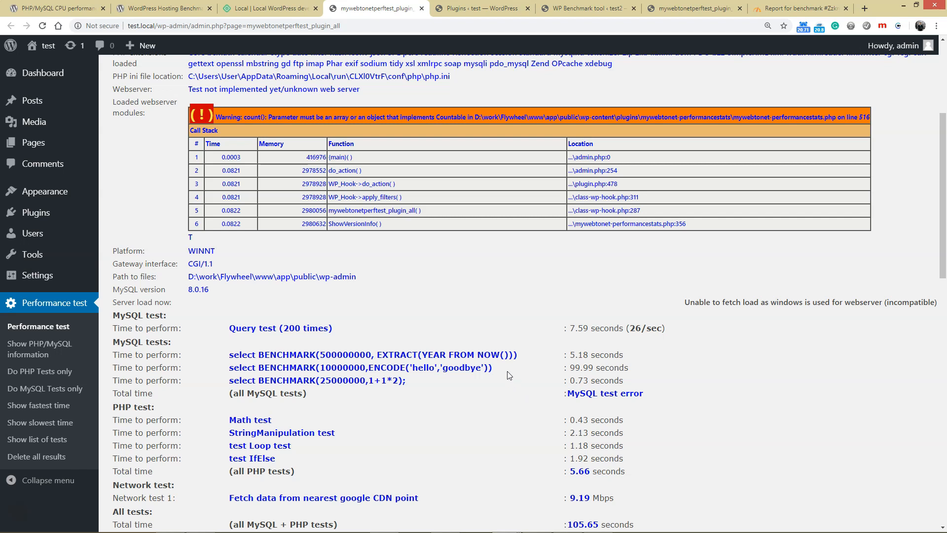
mouse_move(507, 389)
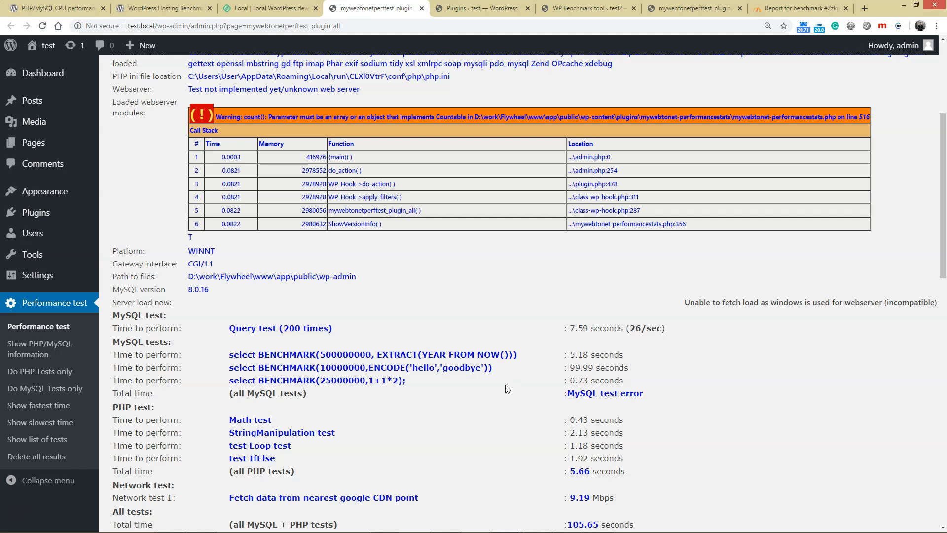
mouse_move(548, 406)
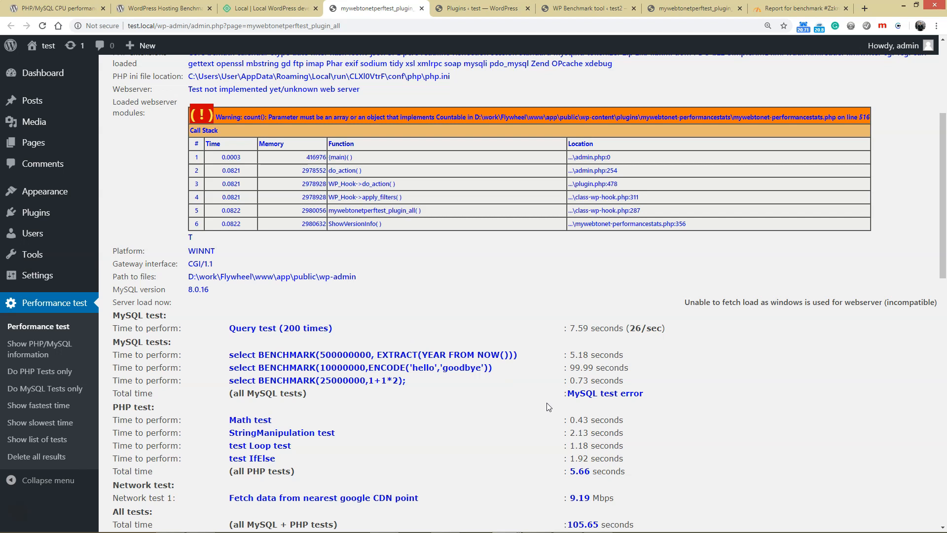
mouse_move(509, 396)
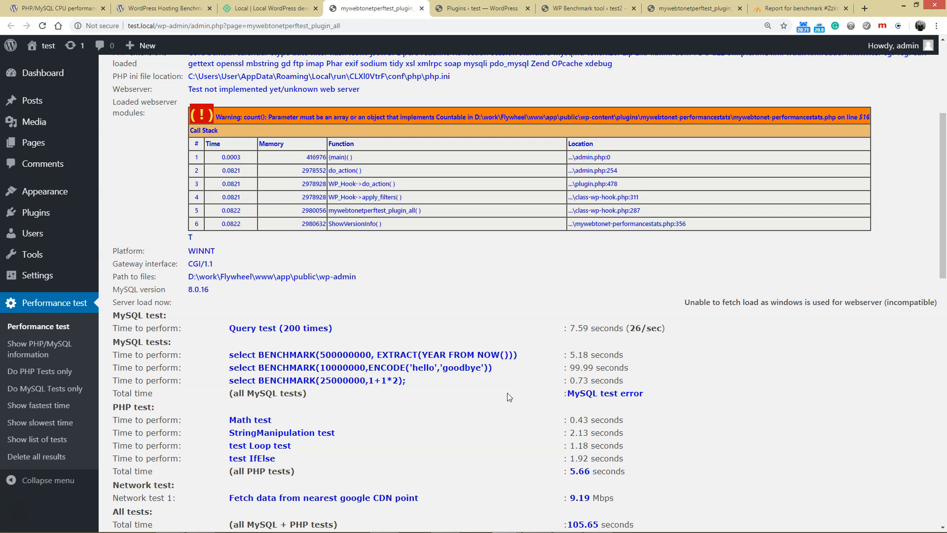
mouse_move(529, 349)
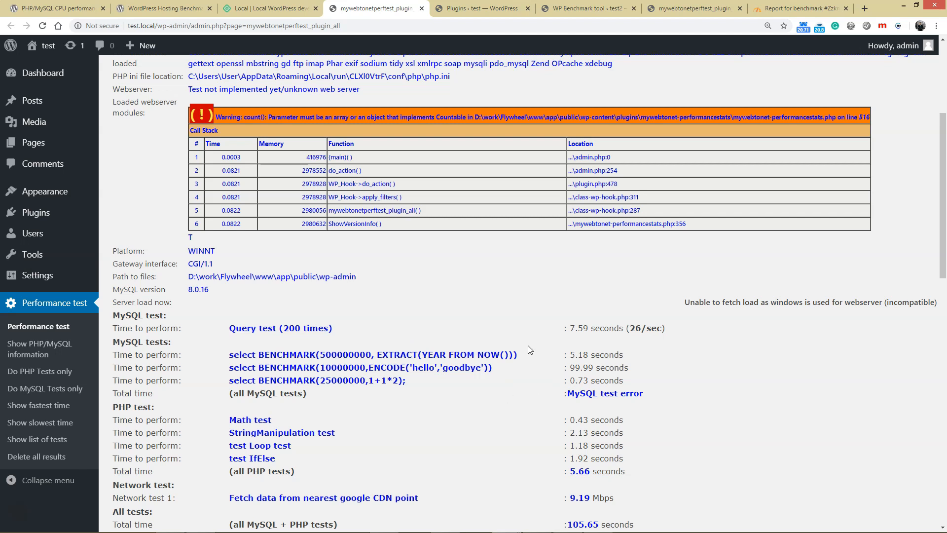
mouse_move(502, 354)
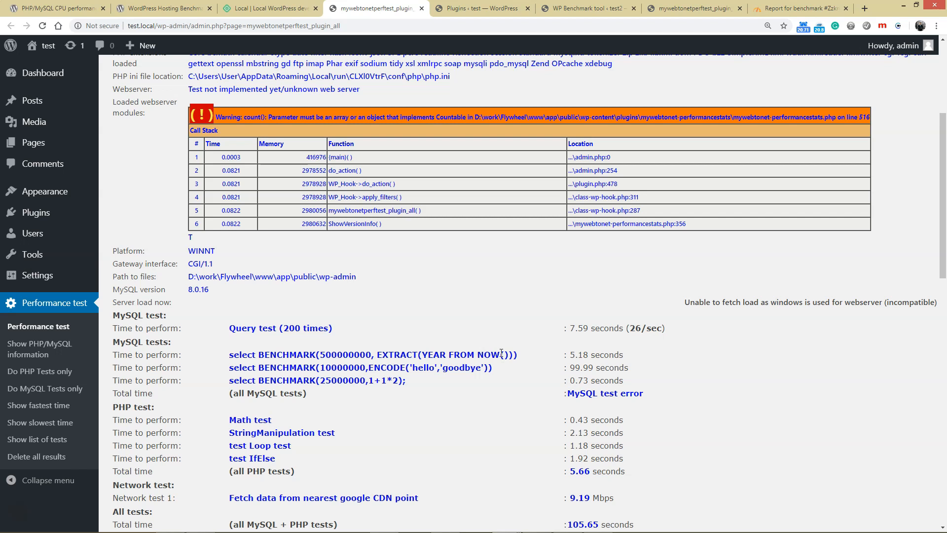
mouse_move(707, 10)
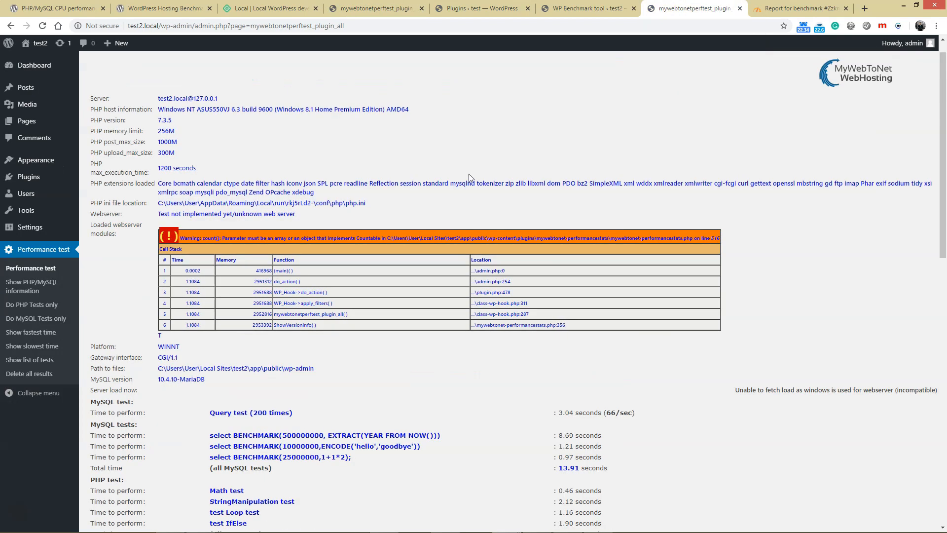
mouse_move(436, 154)
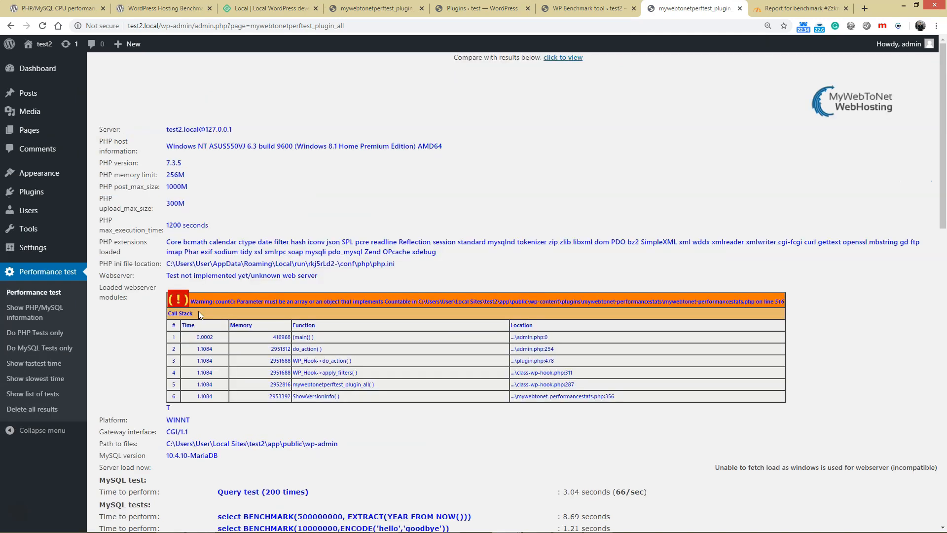
Step: Scroll test2.local's results to MySQL 13.91 s, PHP 5.64 s, total 19.55 s
scroll("down", 3)
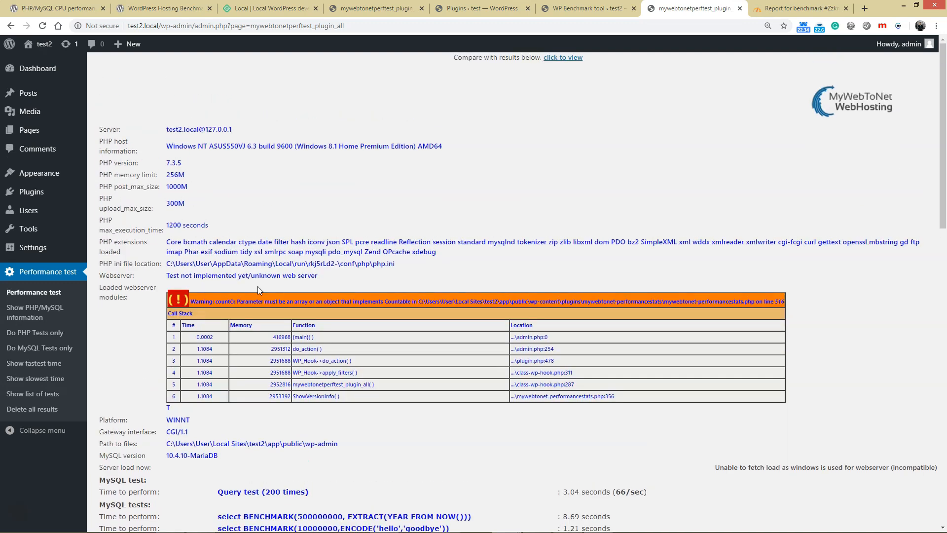
scroll("down", 3)
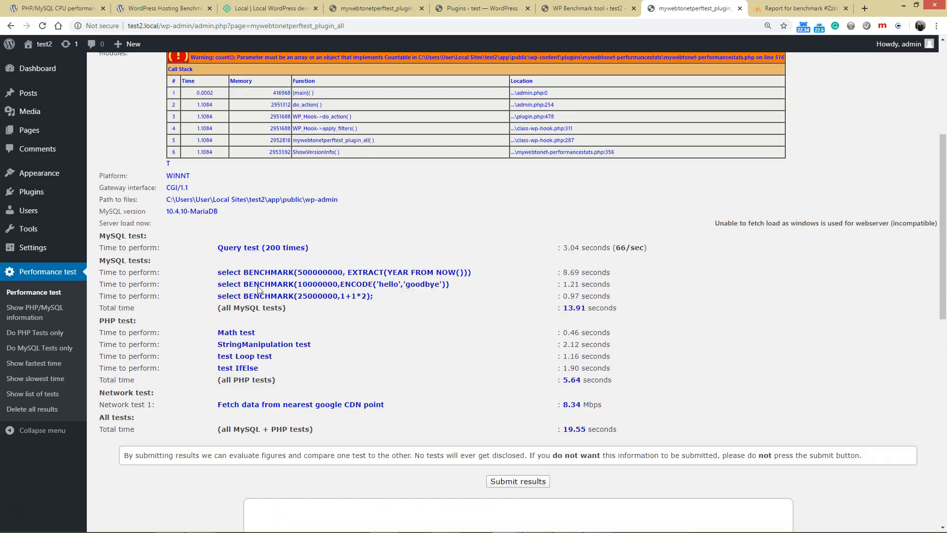
scroll("down", 3)
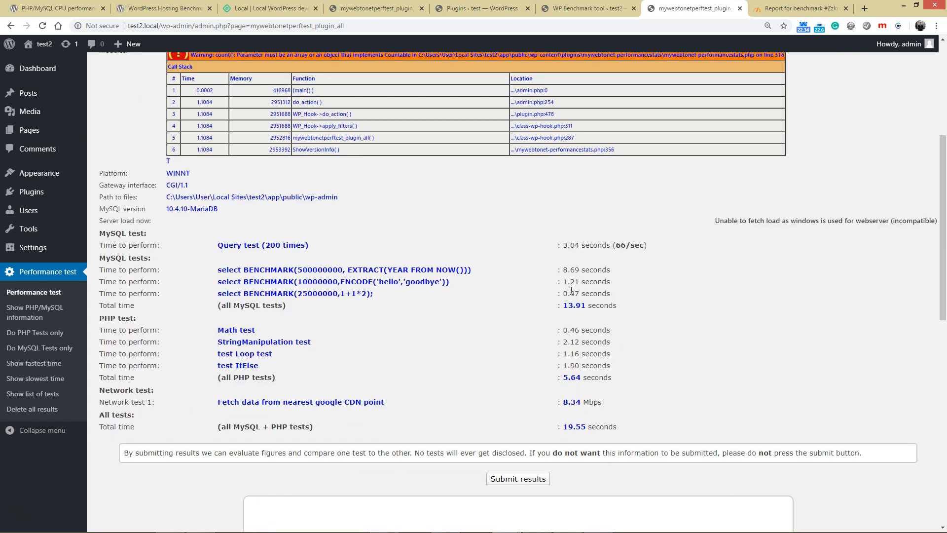
mouse_move(564, 282)
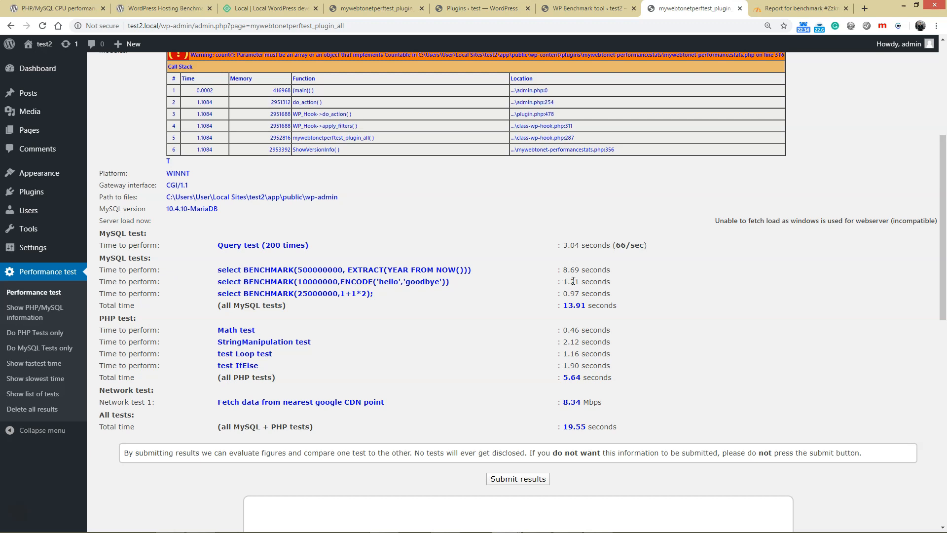
mouse_move(567, 290)
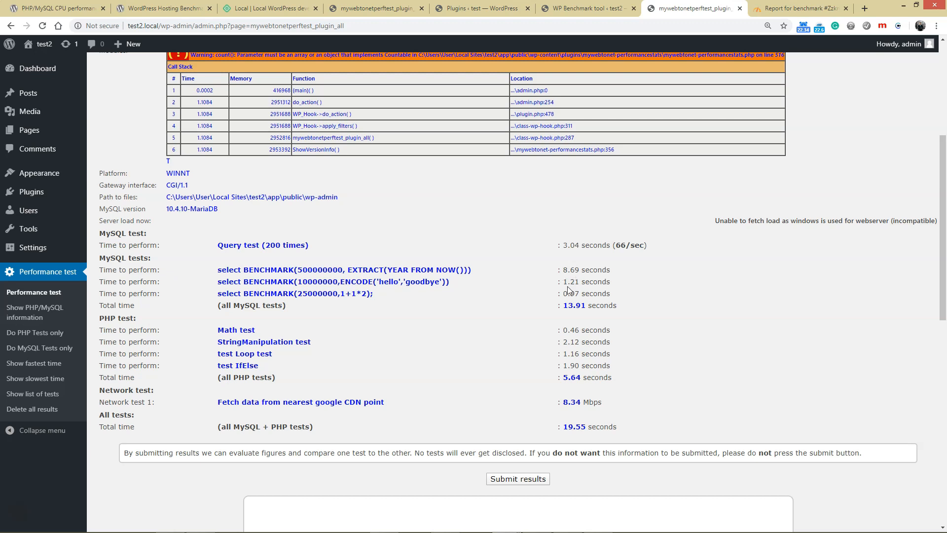
mouse_move(400, 313)
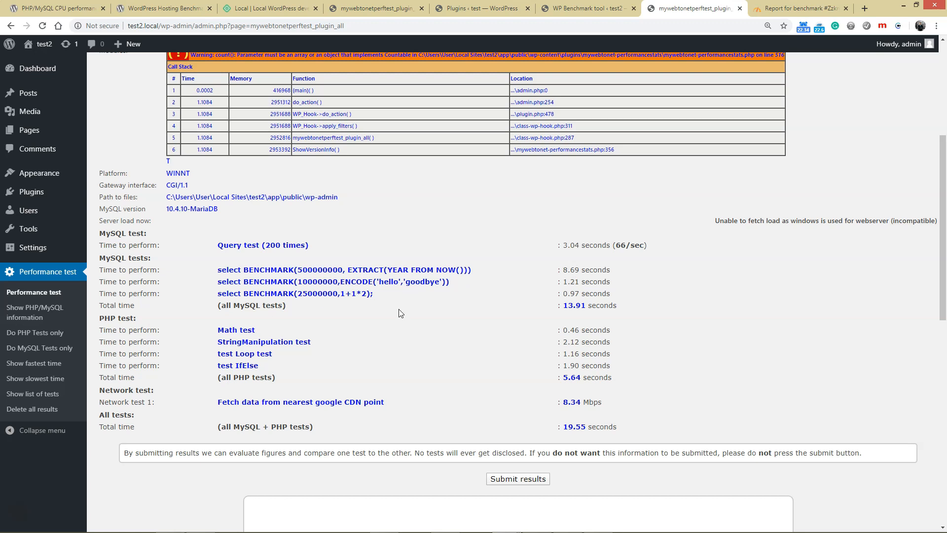
mouse_move(430, 307)
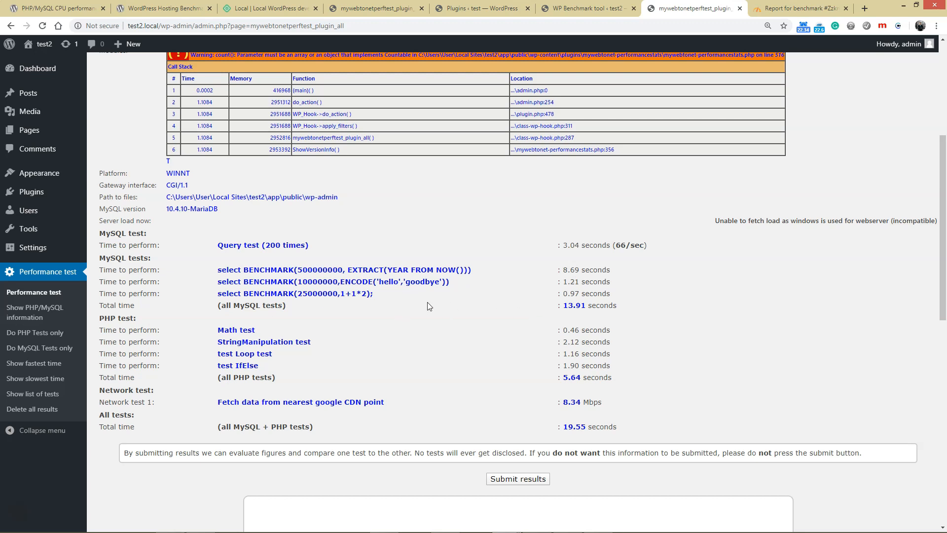
mouse_move(397, 298)
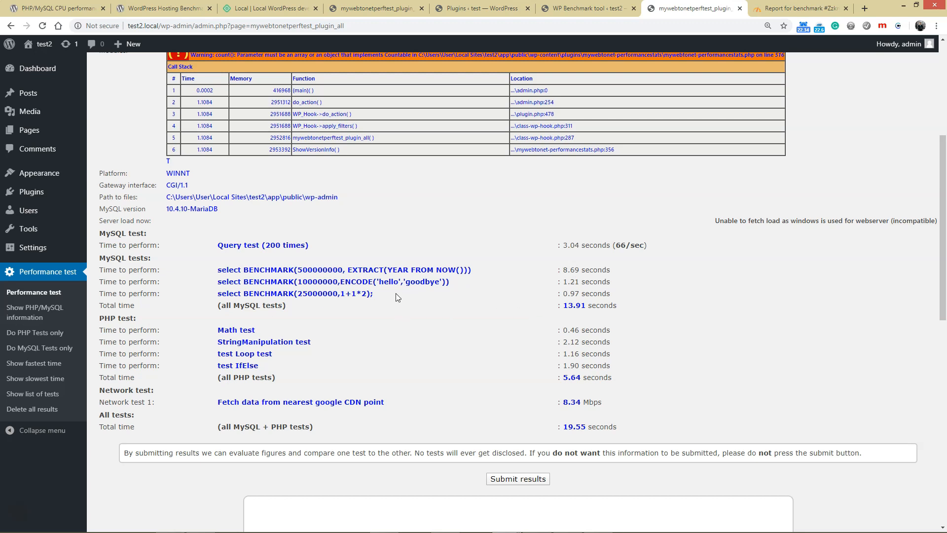
mouse_move(441, 295)
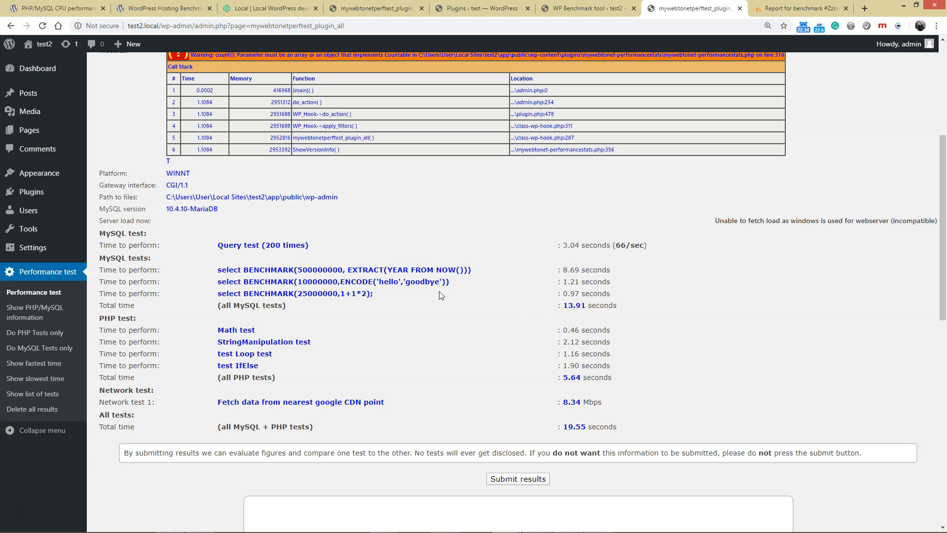
mouse_move(568, 310)
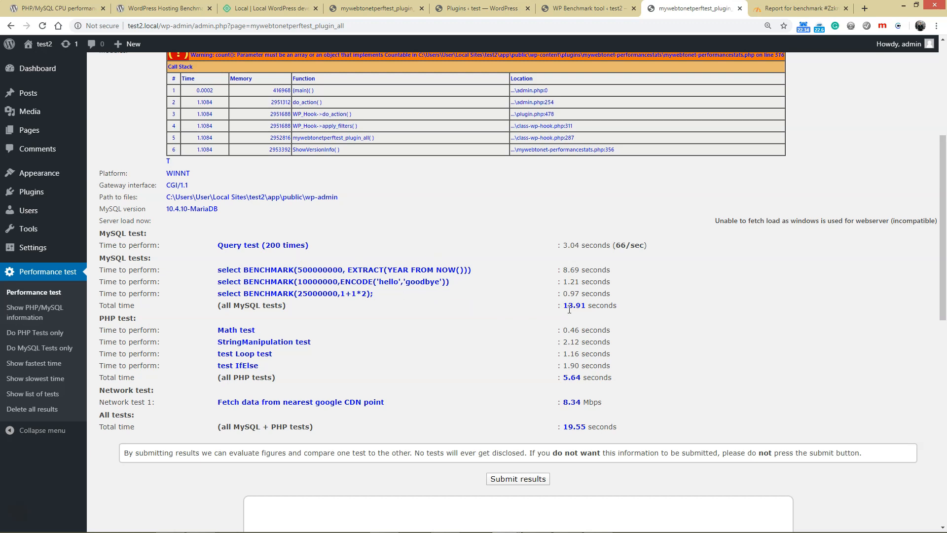
mouse_move(101, 320)
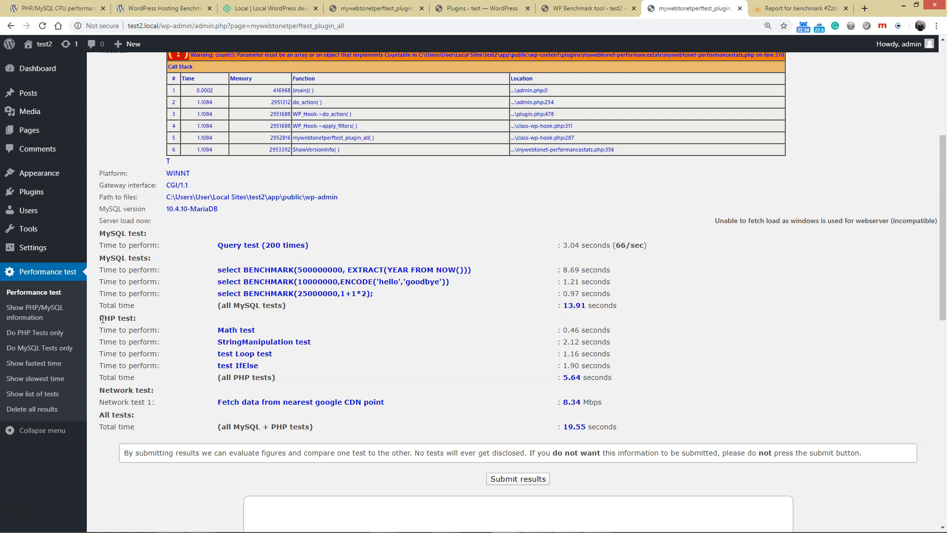
mouse_move(588, 388)
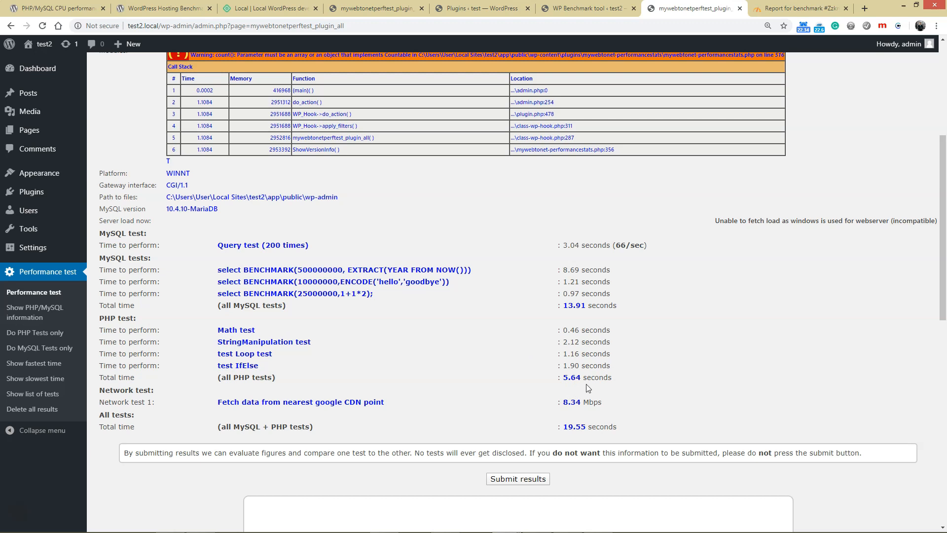
mouse_move(606, 380)
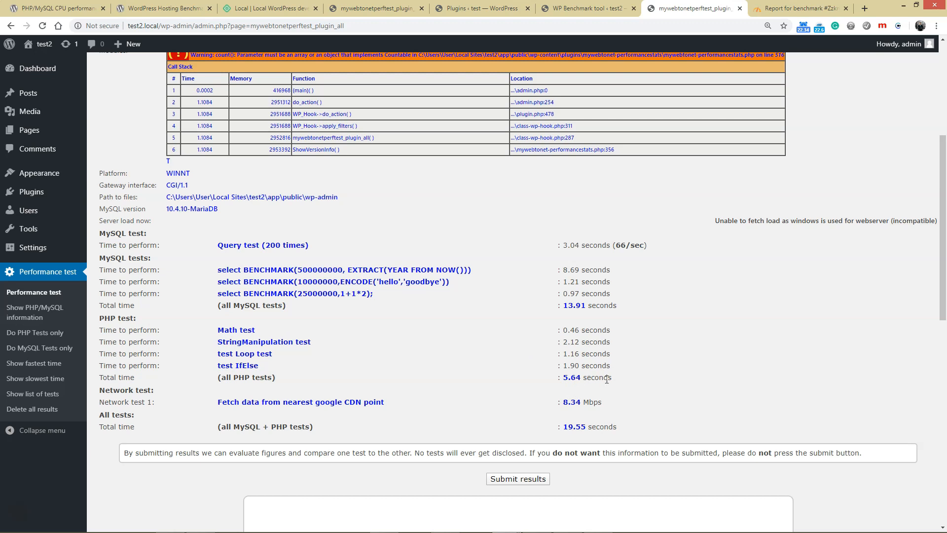
mouse_move(585, 413)
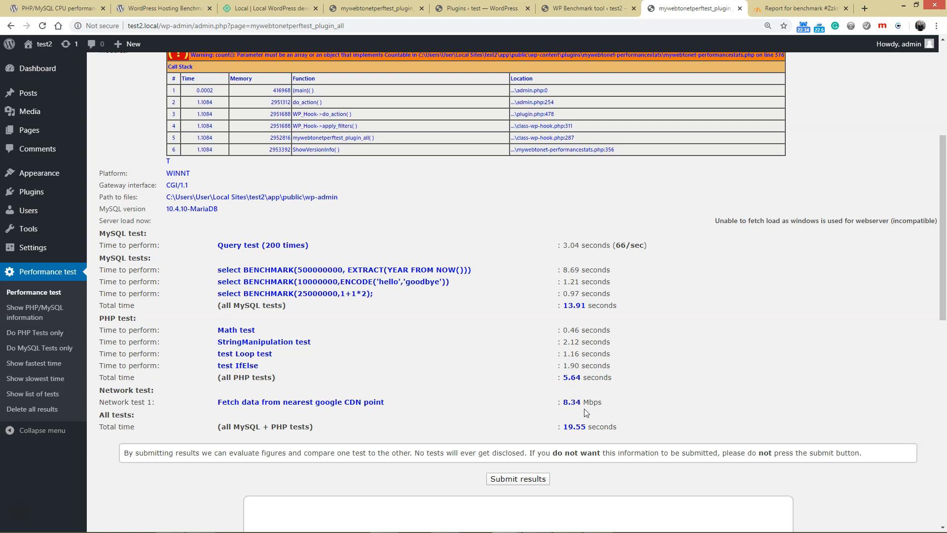
mouse_move(569, 405)
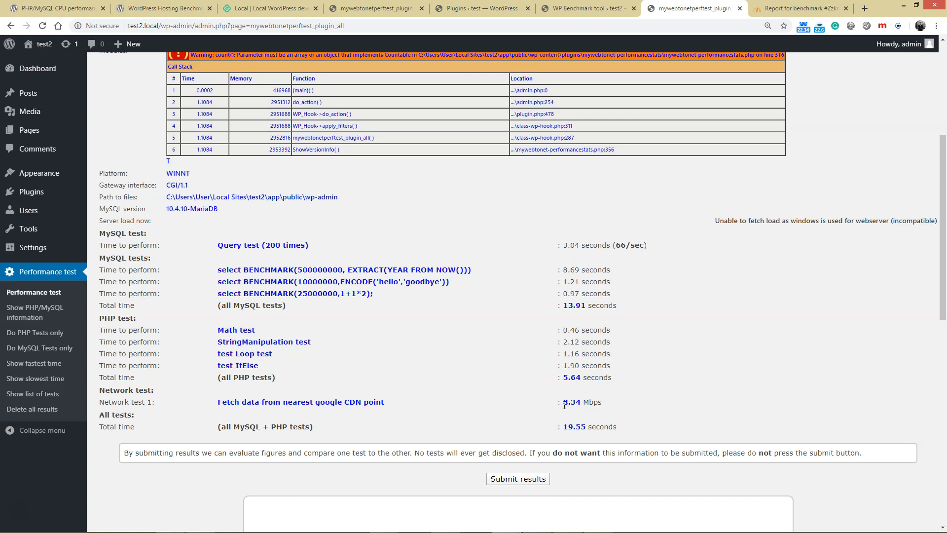
left_click_drag(561, 402, 602, 401)
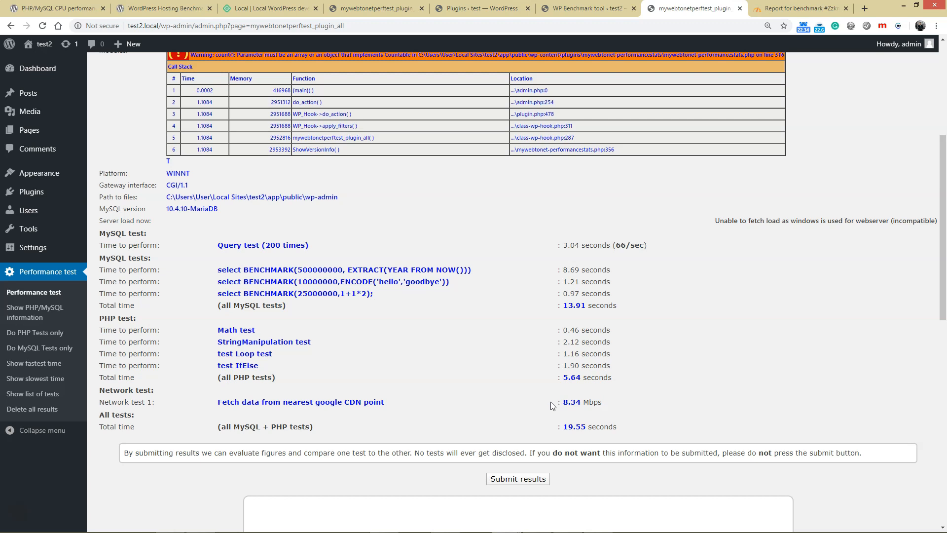
double_click(572, 402)
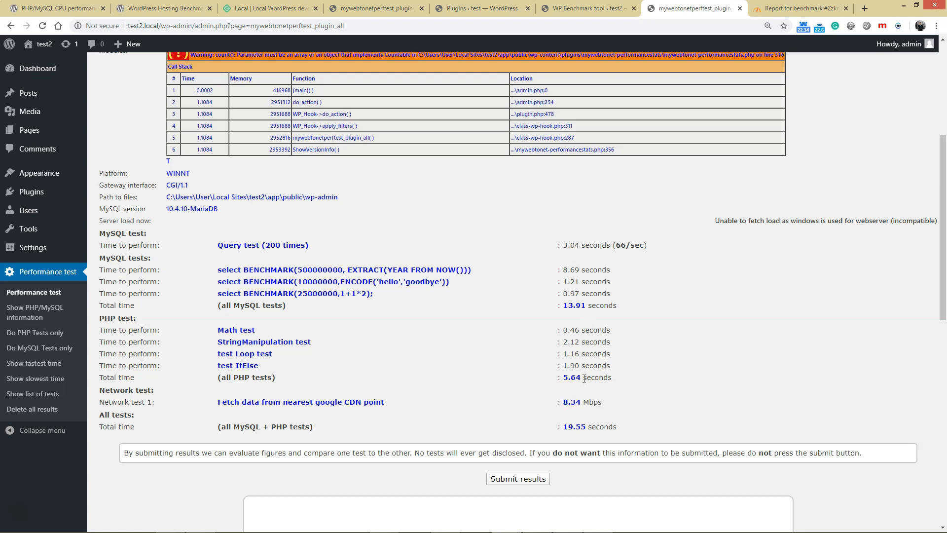
mouse_move(657, 374)
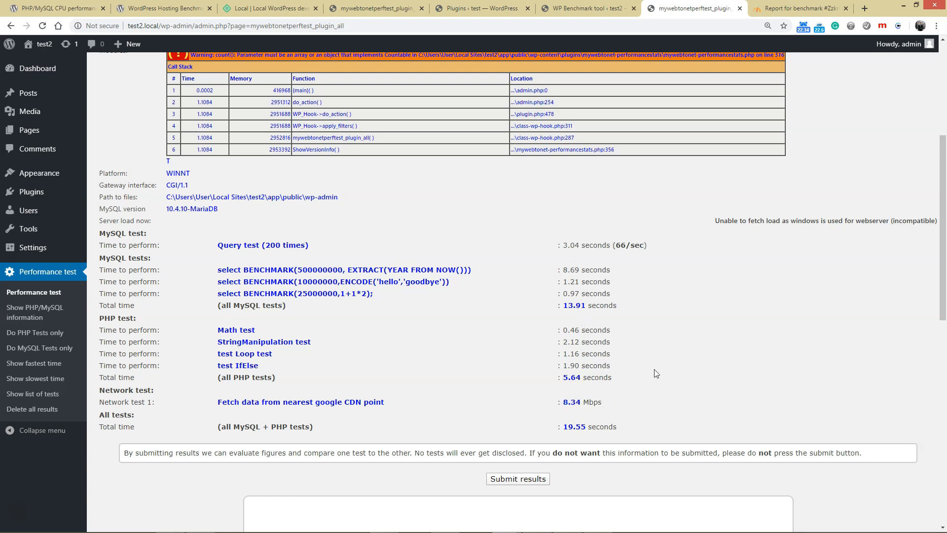
mouse_move(653, 365)
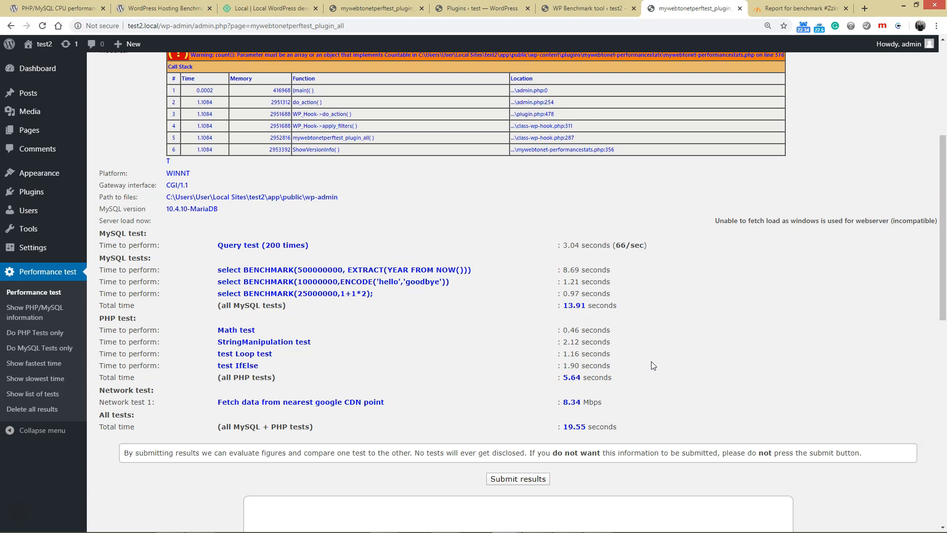
mouse_move(646, 287)
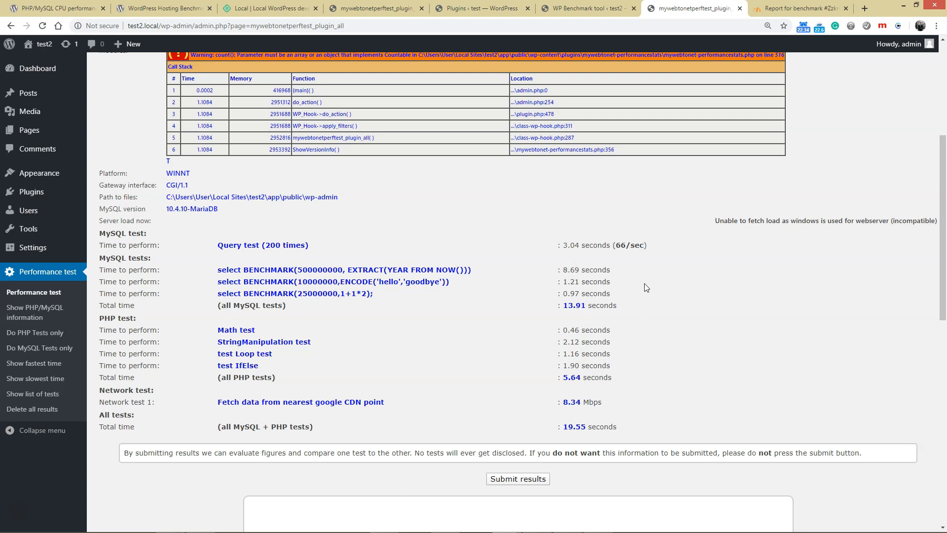
Step: Bring up the 'WP Benchmark tool – test2' tab showing Test 1 finished, score 7.3
left_click(586, 9)
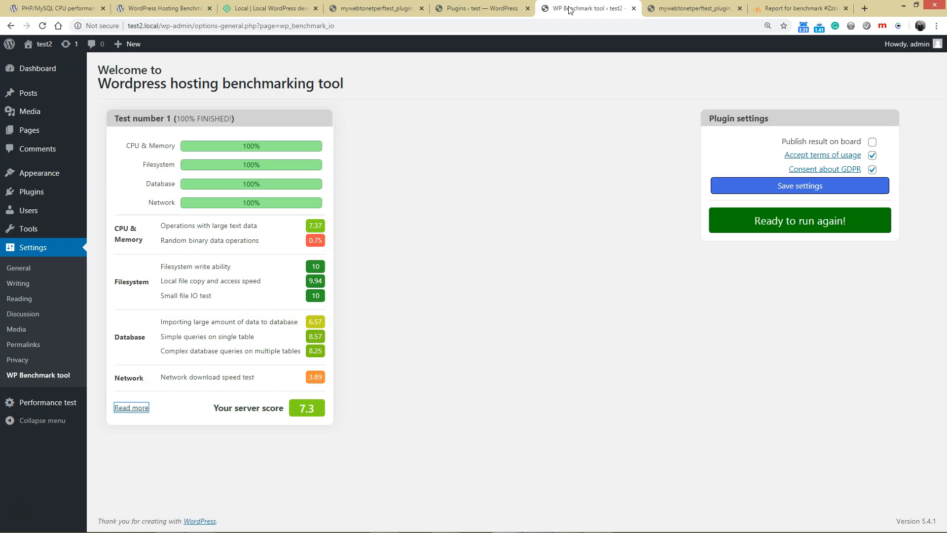
mouse_move(246, 134)
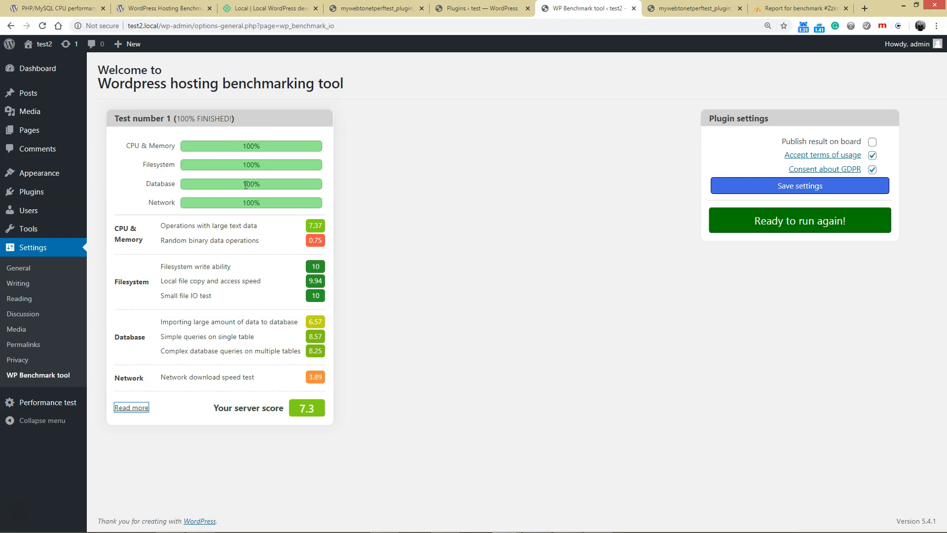
mouse_move(309, 229)
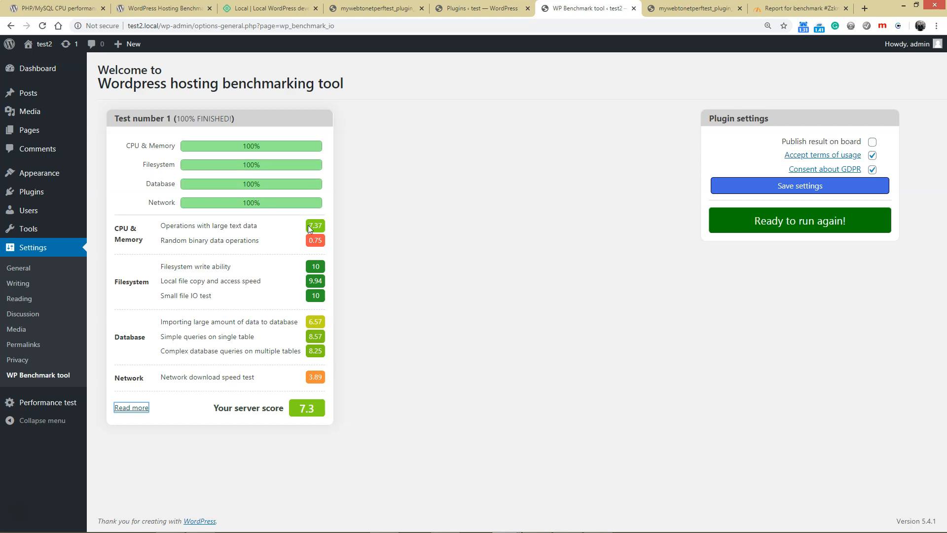
mouse_move(241, 251)
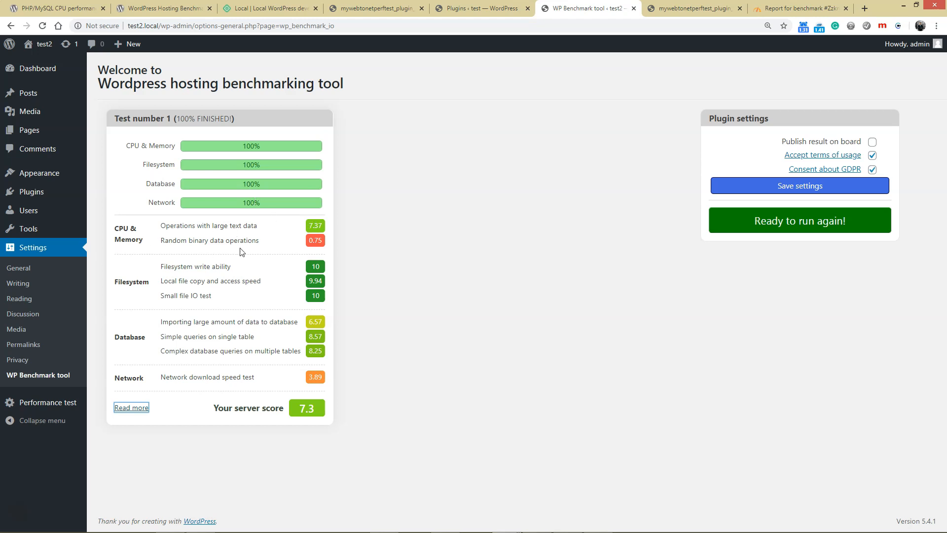
mouse_move(216, 244)
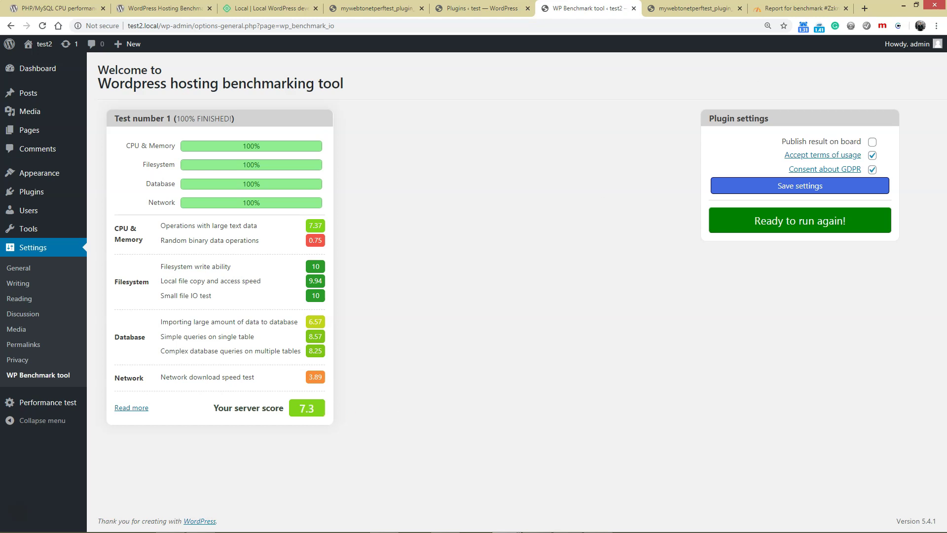
left_click(805, 9)
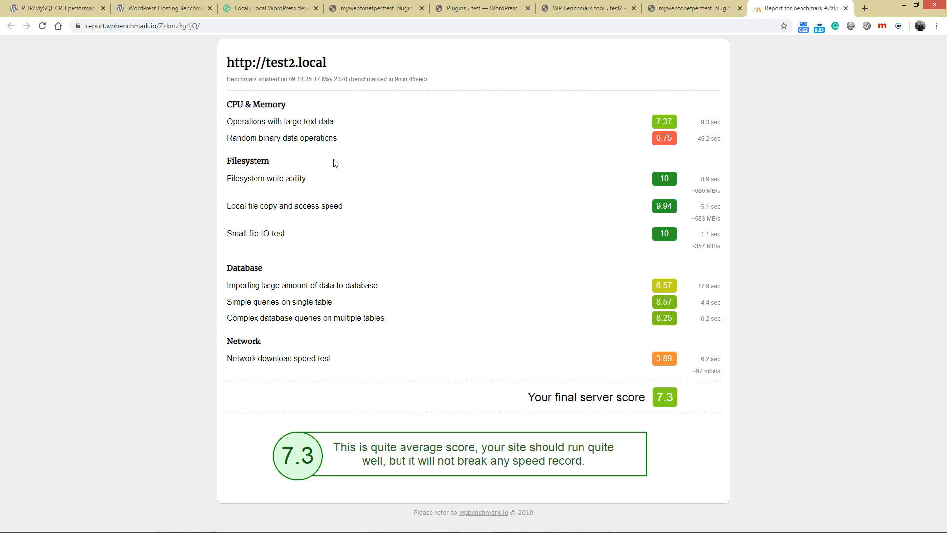
mouse_move(319, 145)
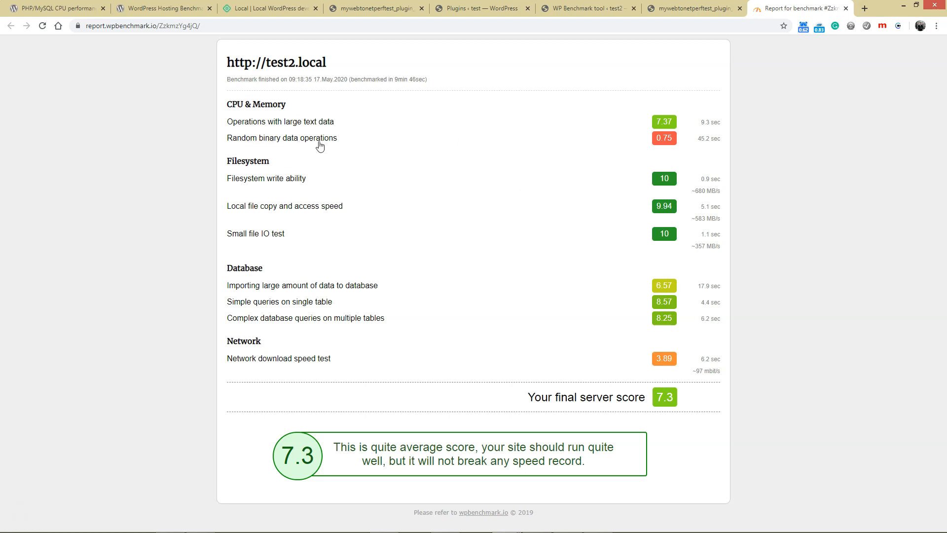
mouse_move(344, 141)
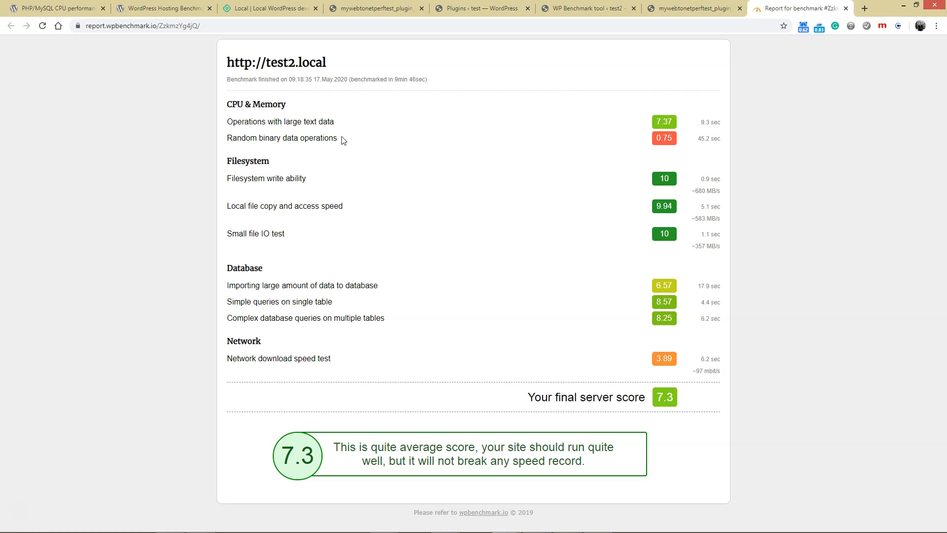
mouse_move(345, 147)
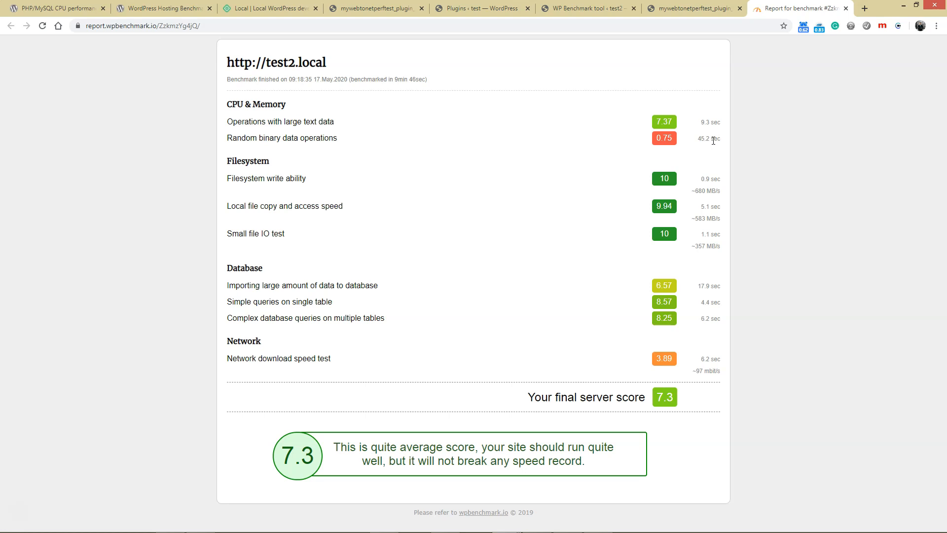
mouse_move(694, 218)
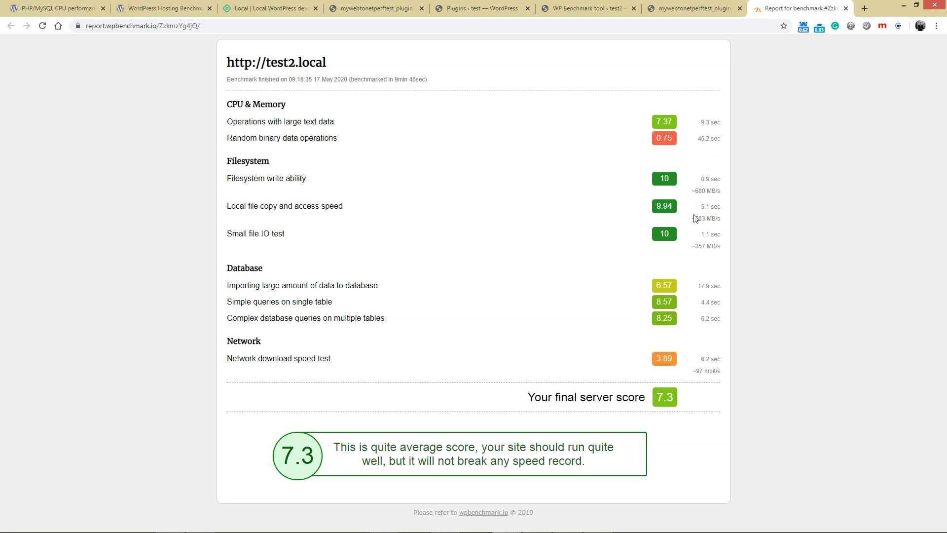
mouse_move(702, 207)
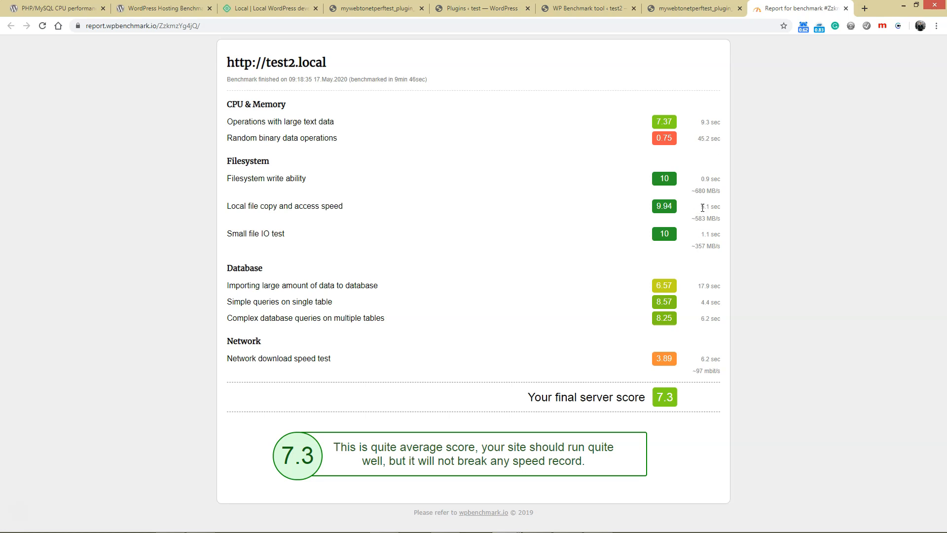
mouse_move(698, 231)
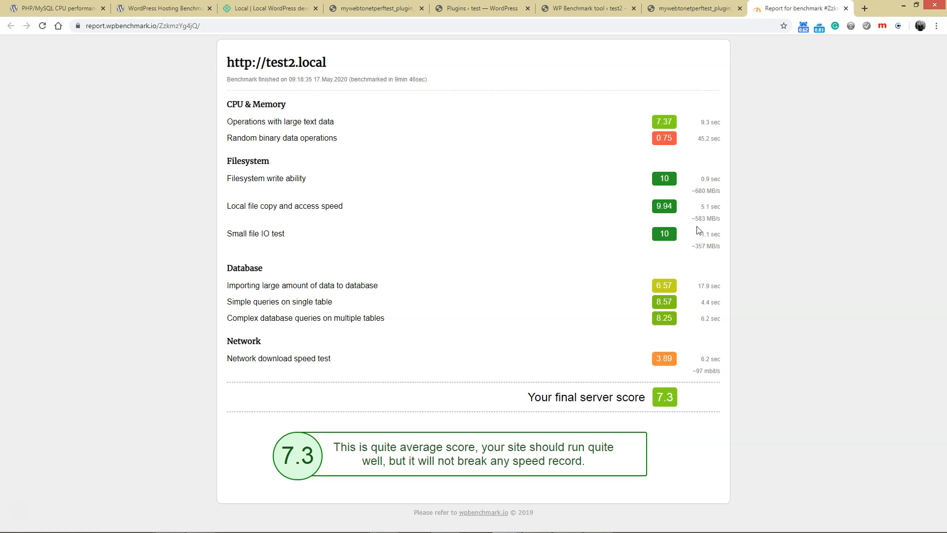
mouse_move(238, 289)
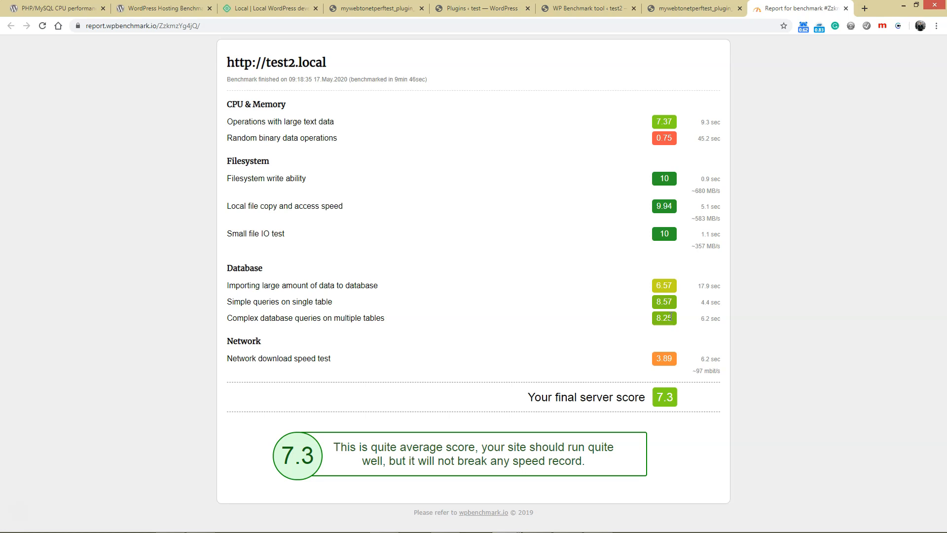
mouse_move(663, 327)
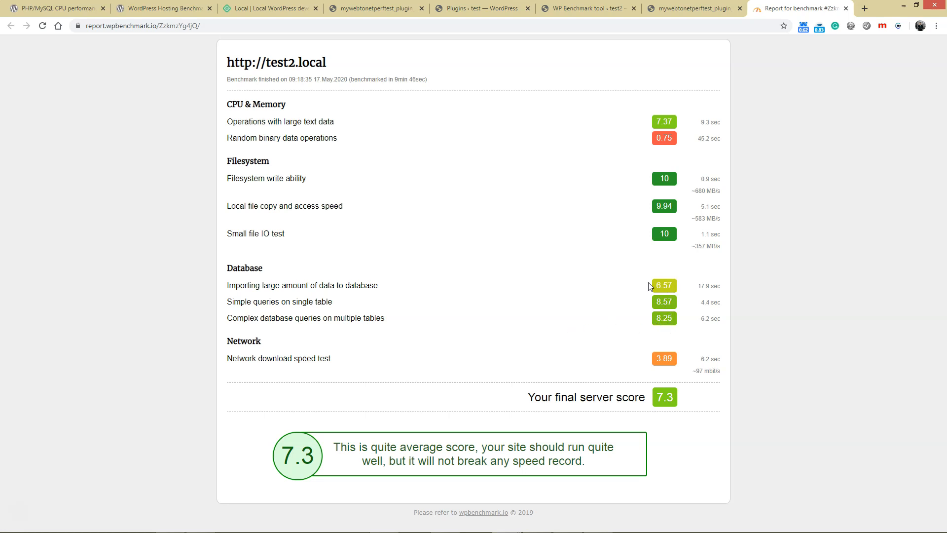
mouse_move(556, 309)
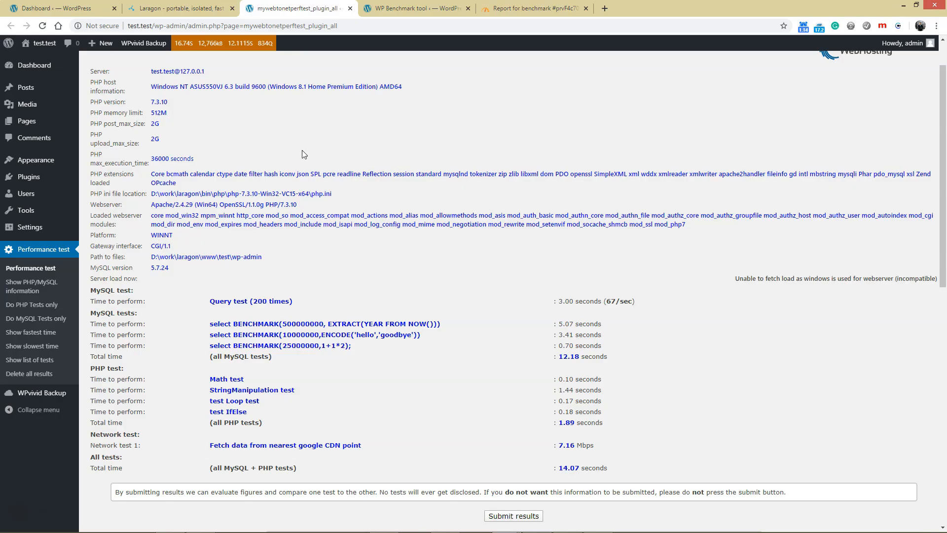
mouse_move(227, 113)
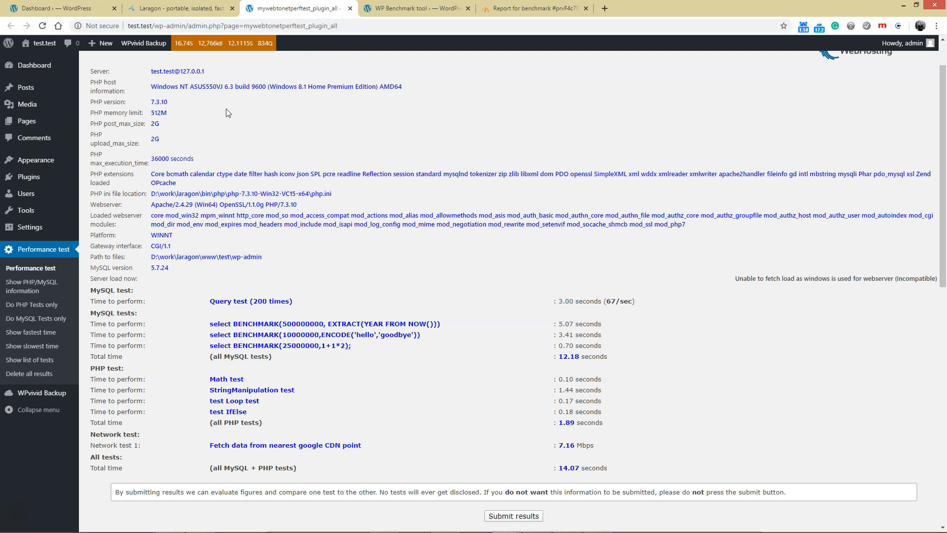
mouse_move(155, 278)
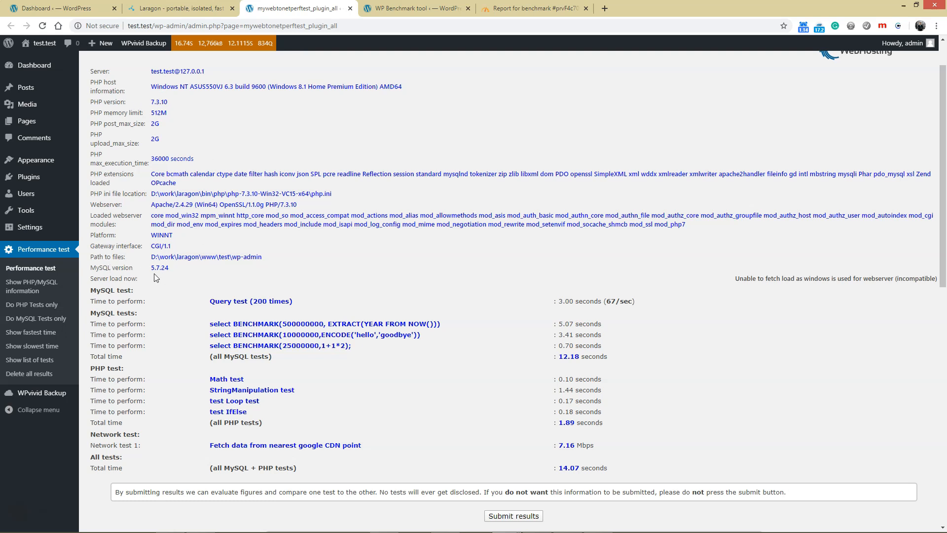
mouse_move(126, 267)
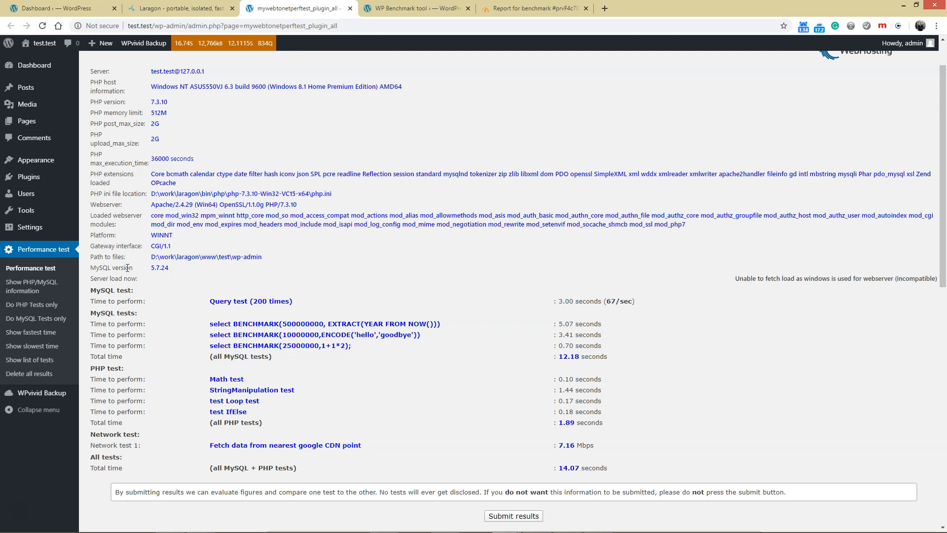
mouse_move(173, 271)
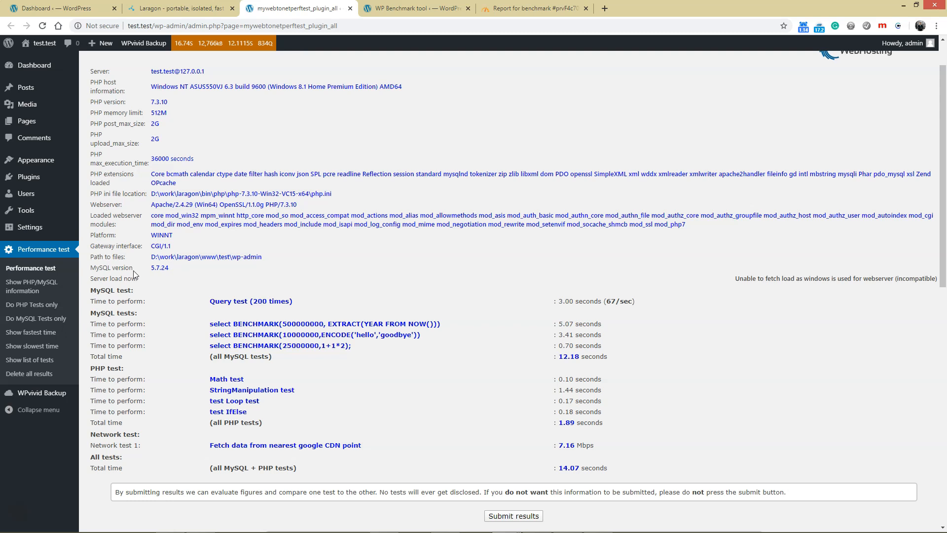
mouse_move(189, 274)
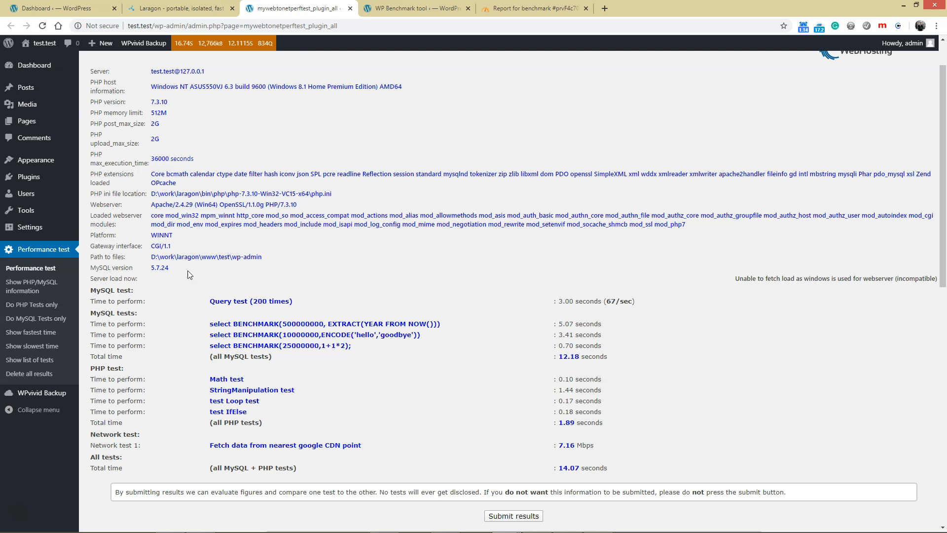
Step: Scroll test.test's Performance test results: MySQL 12.18 s, PHP 1.89 s, total 14.07 s
scroll("down", 3)
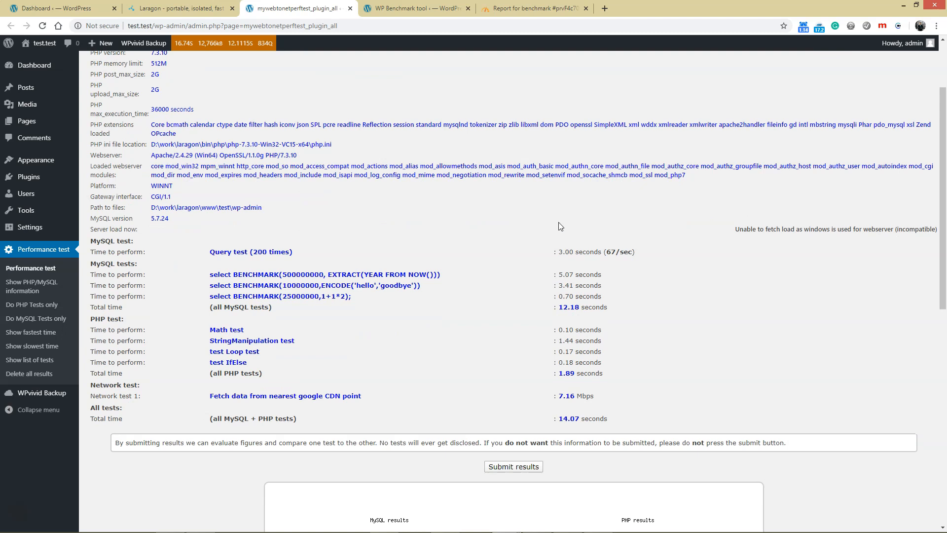
mouse_move(562, 293)
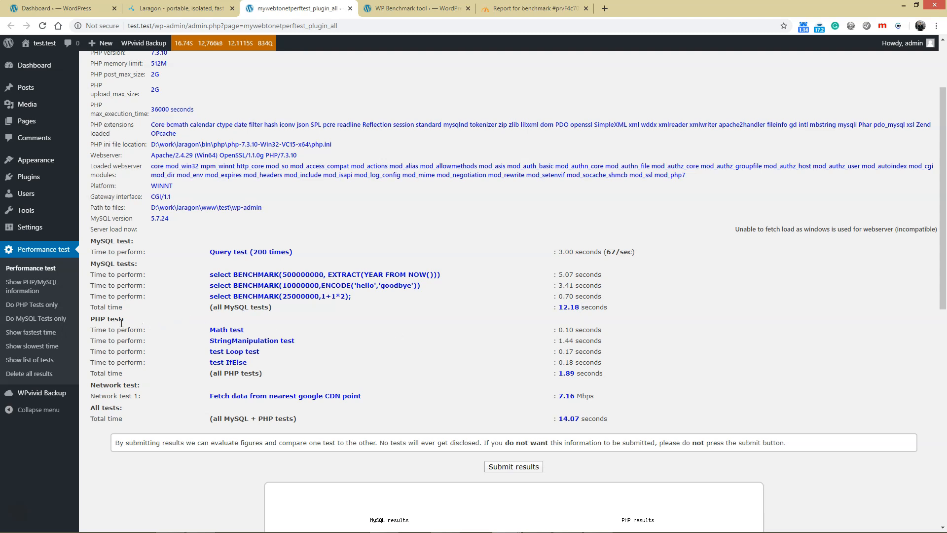
mouse_move(558, 382)
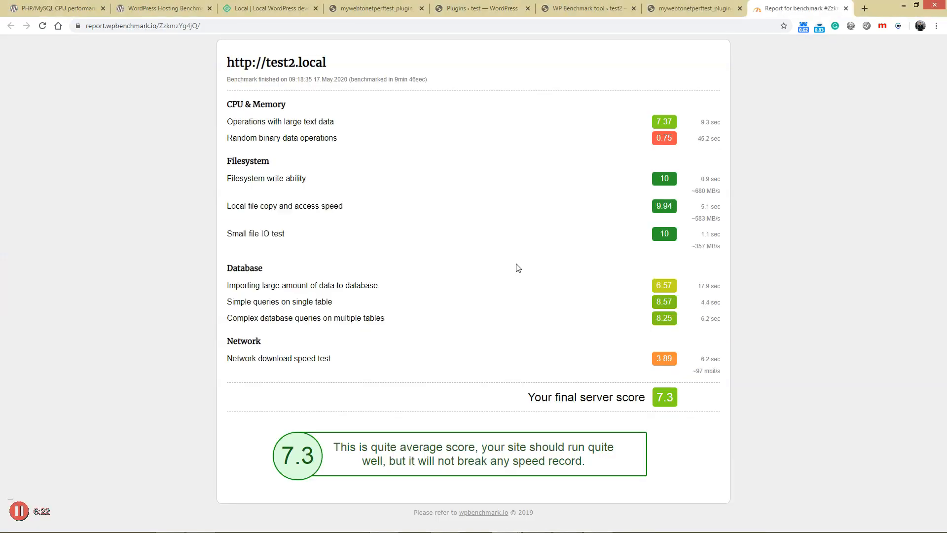
left_click(702, 9)
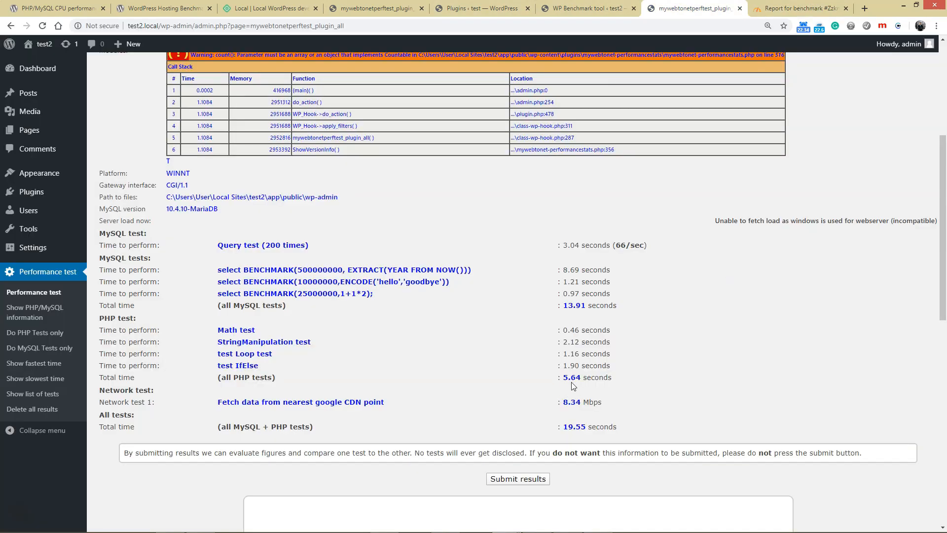
mouse_move(585, 386)
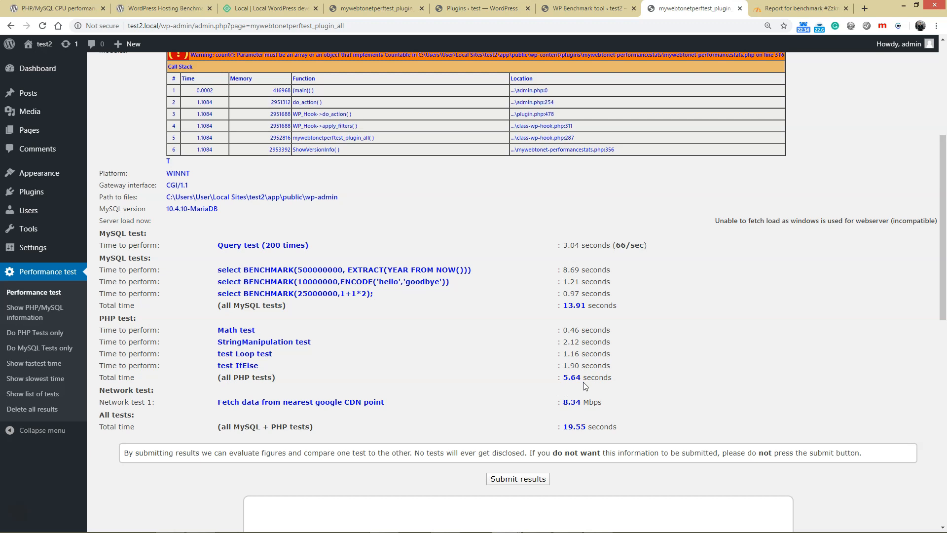
mouse_move(579, 386)
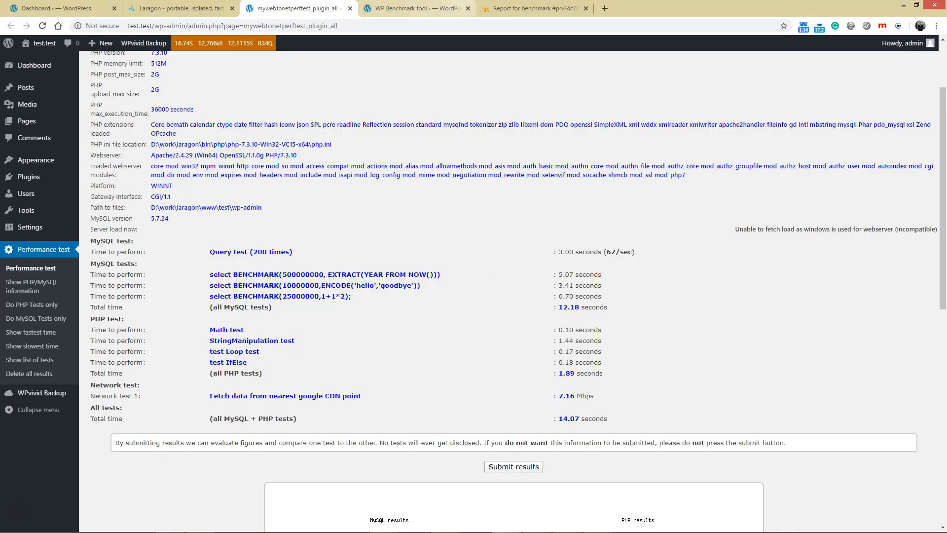
left_click(415, 10)
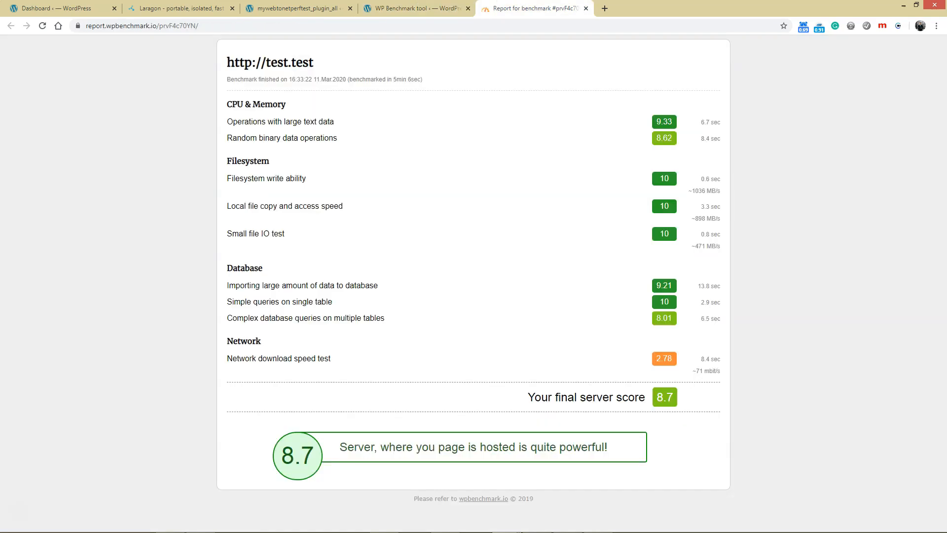
mouse_move(567, 288)
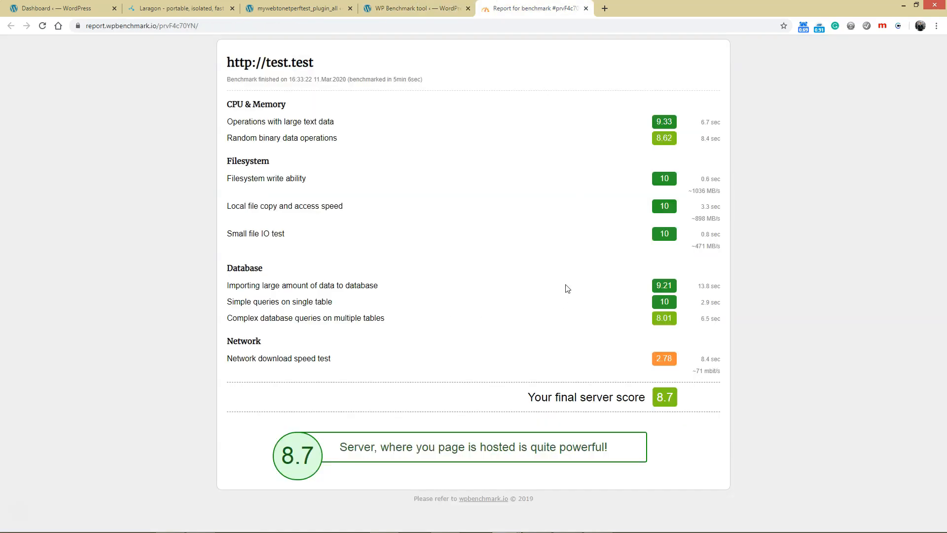
mouse_move(682, 141)
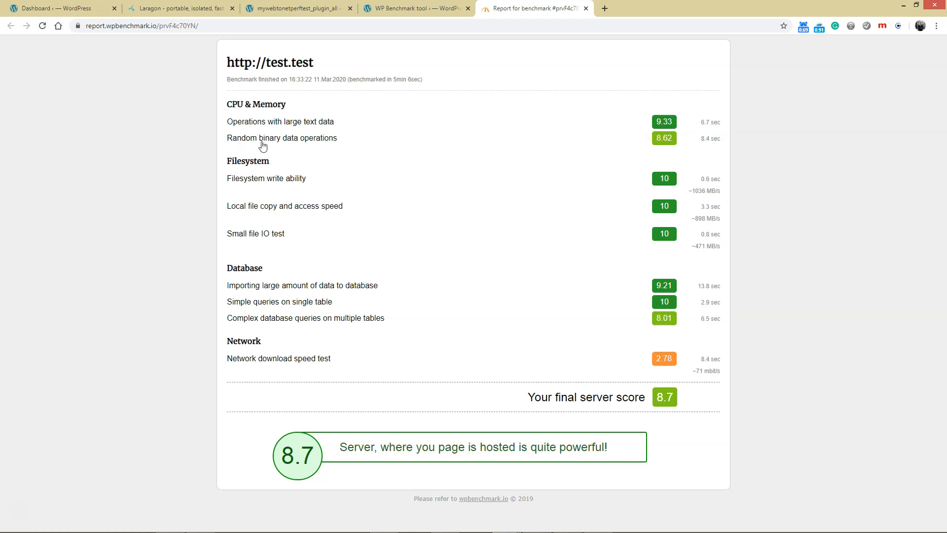
mouse_move(673, 145)
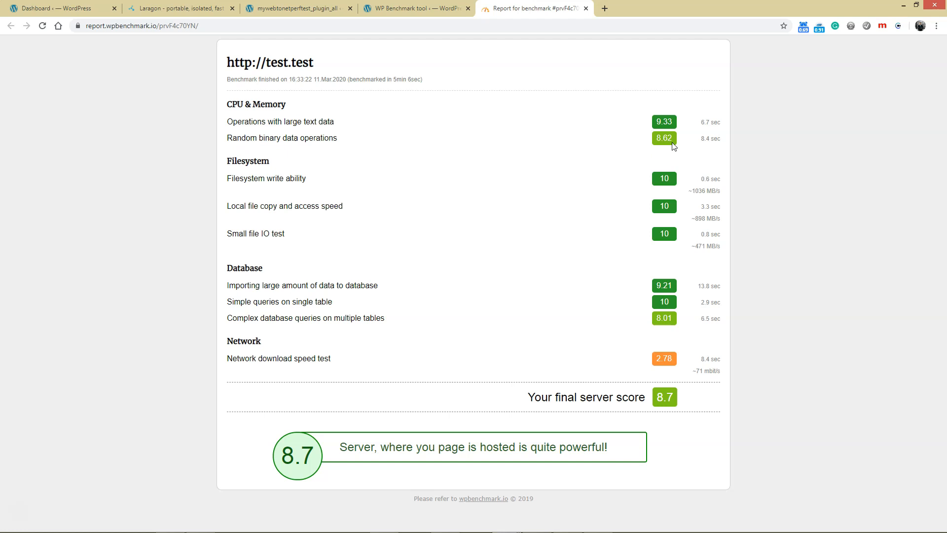
mouse_move(657, 144)
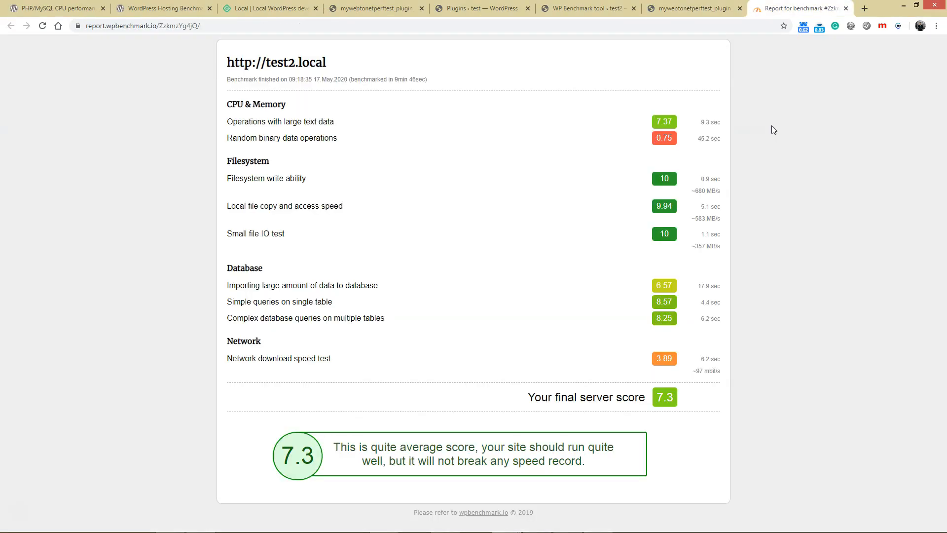
mouse_move(706, 138)
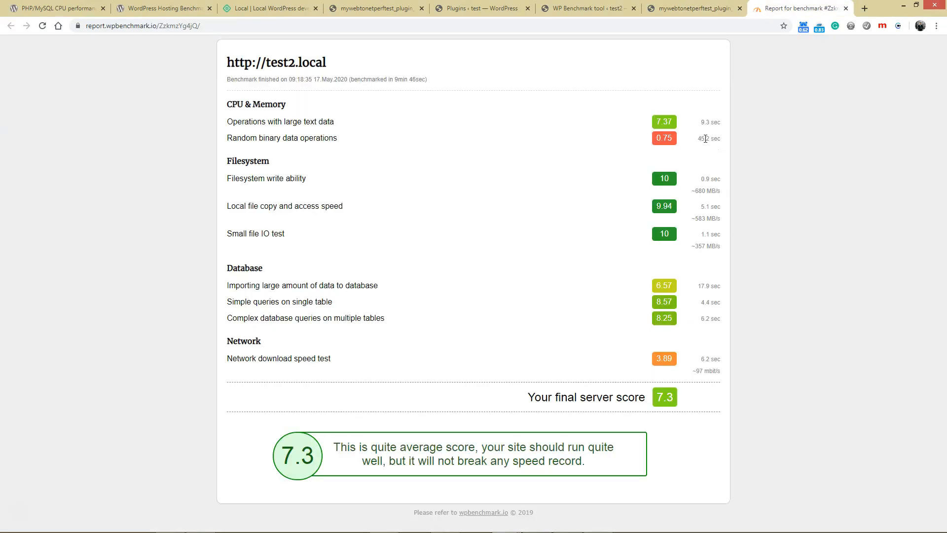
mouse_move(677, 126)
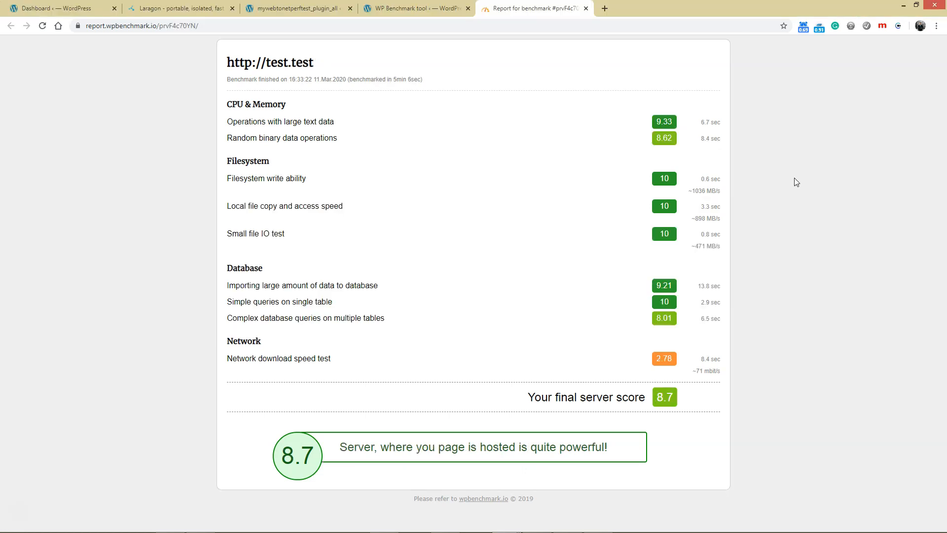
mouse_move(712, 122)
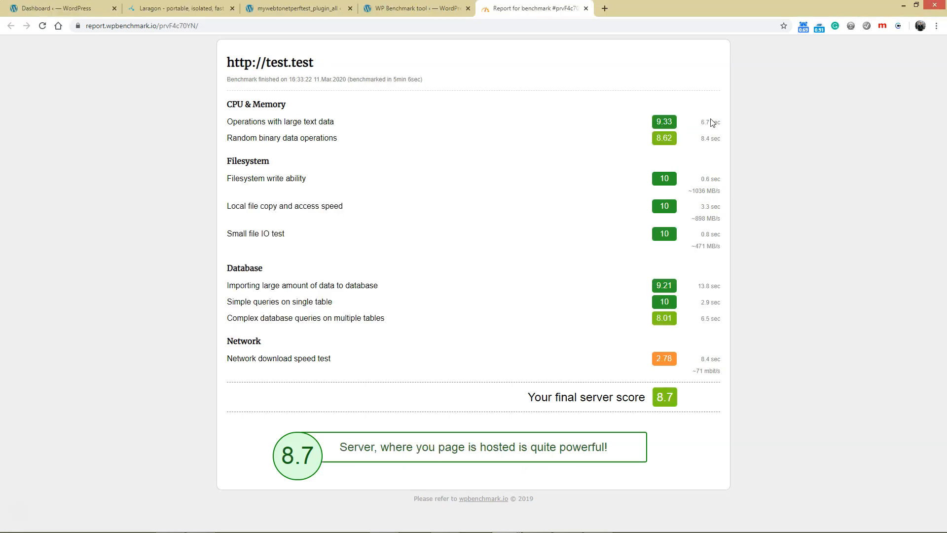
mouse_move(711, 122)
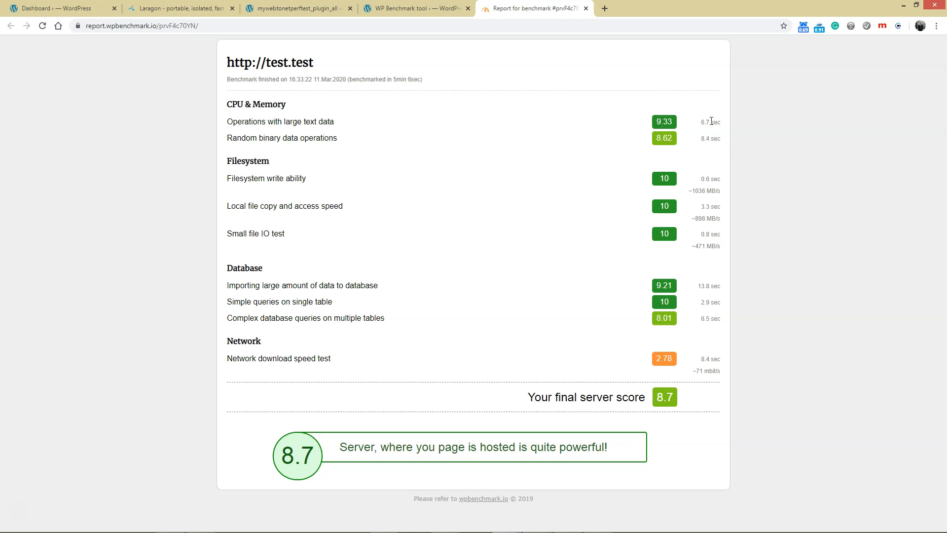
mouse_move(653, 145)
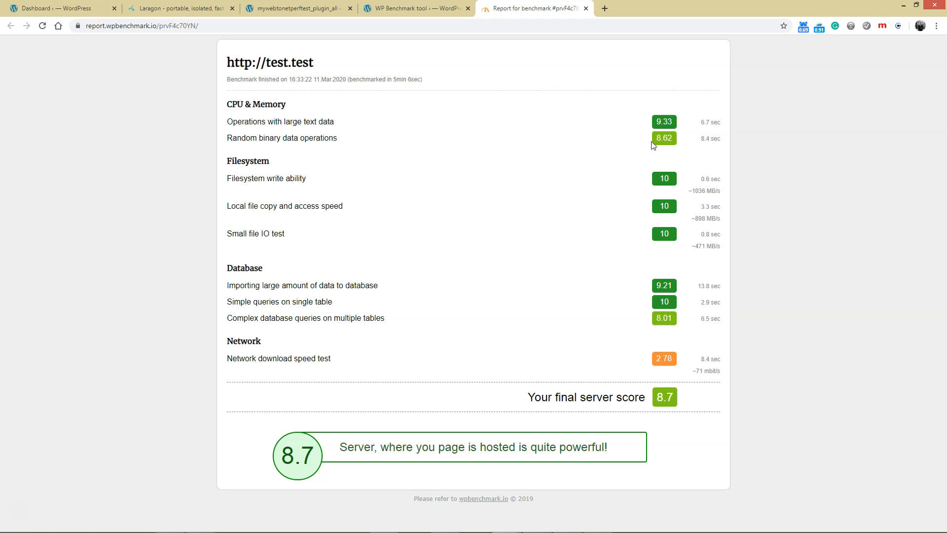
mouse_move(681, 195)
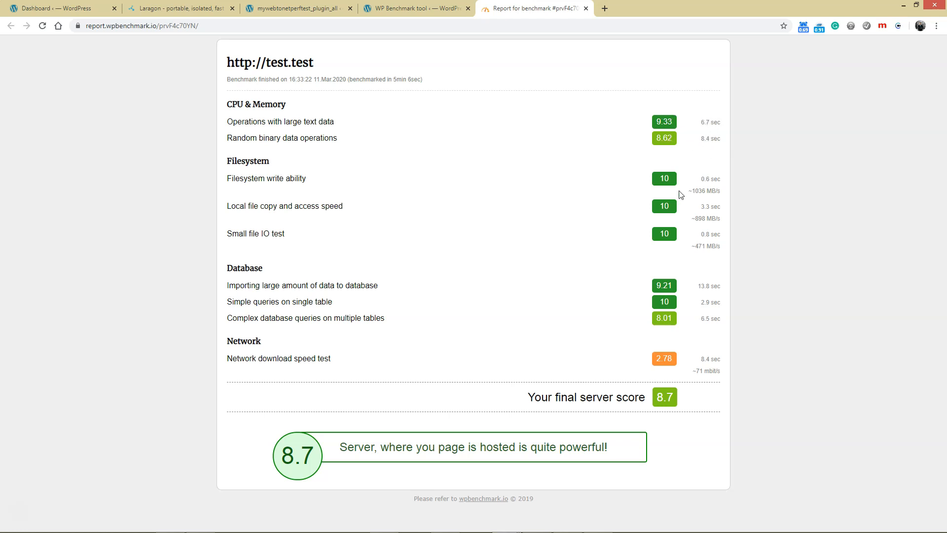
mouse_move(400, 247)
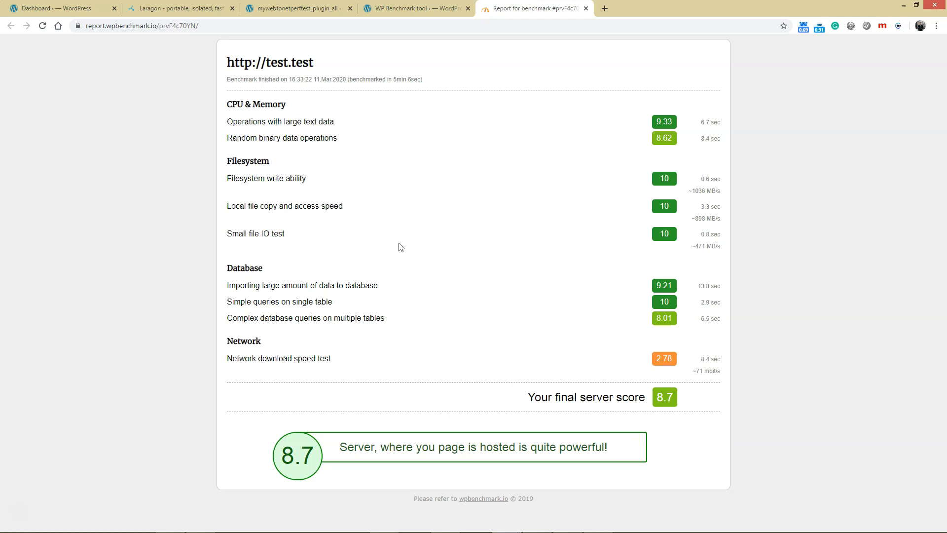
mouse_move(697, 236)
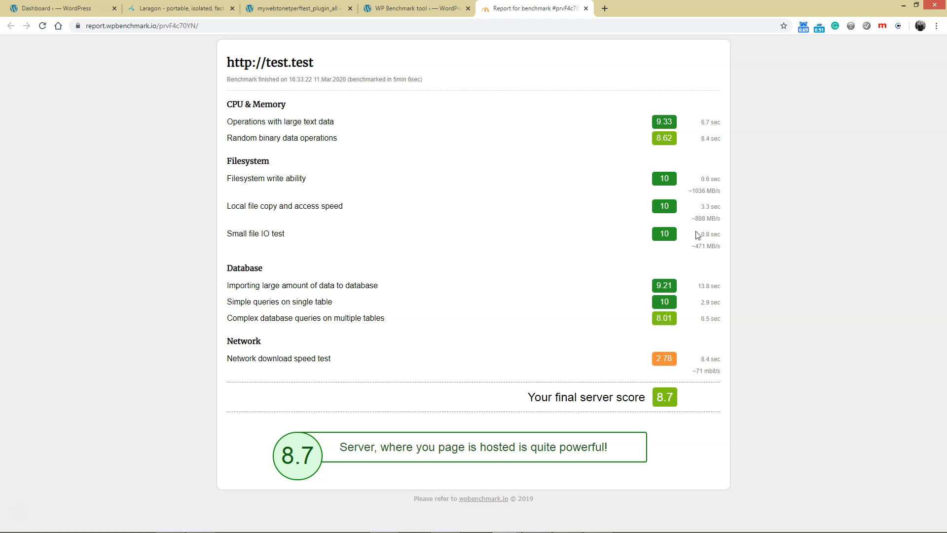
mouse_move(672, 250)
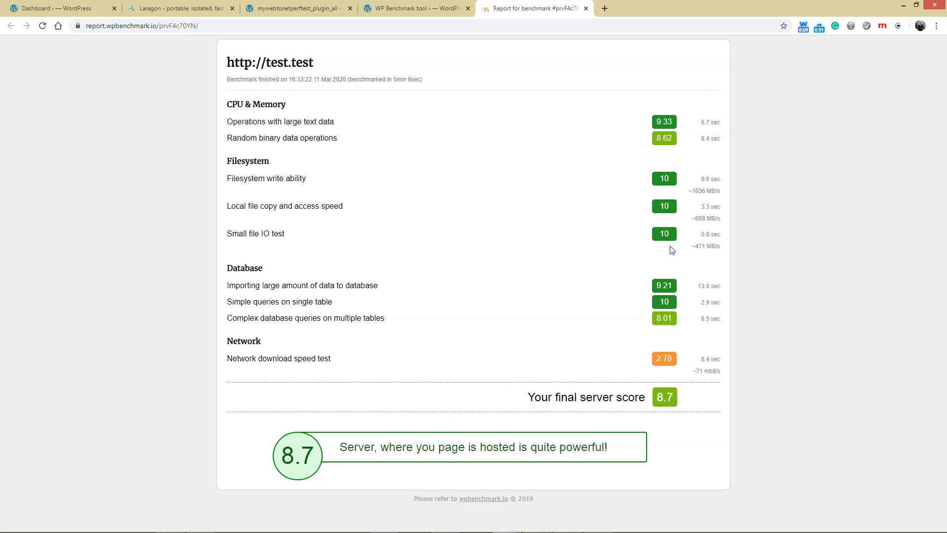
mouse_move(692, 253)
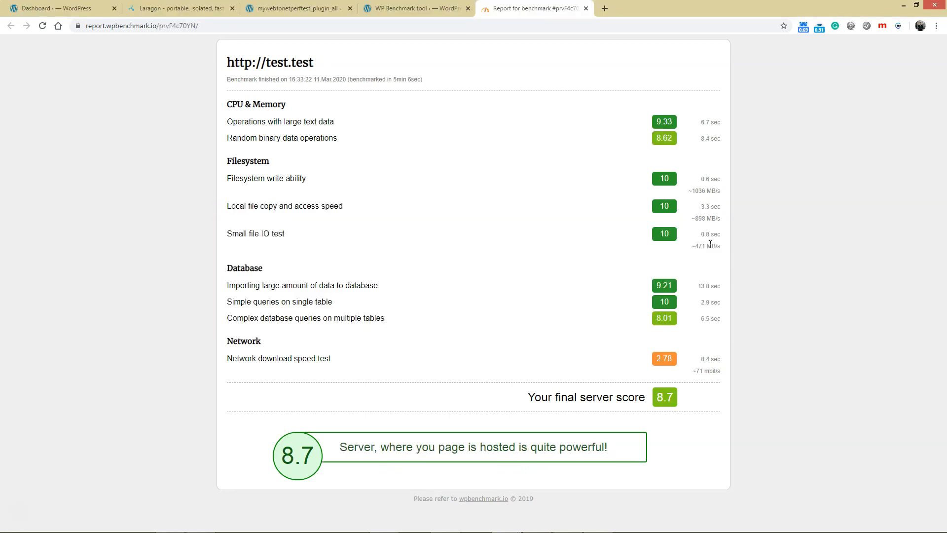
double_click(700, 246)
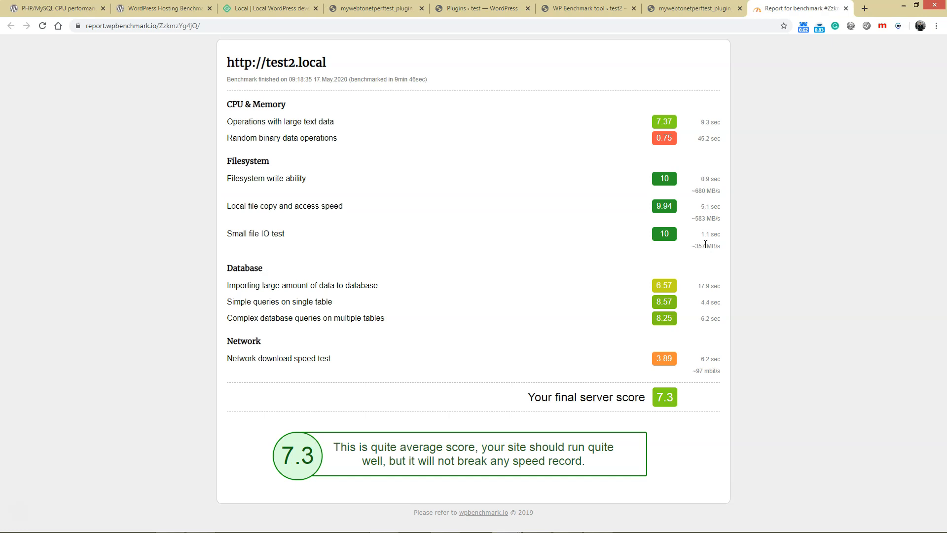
double_click(700, 191)
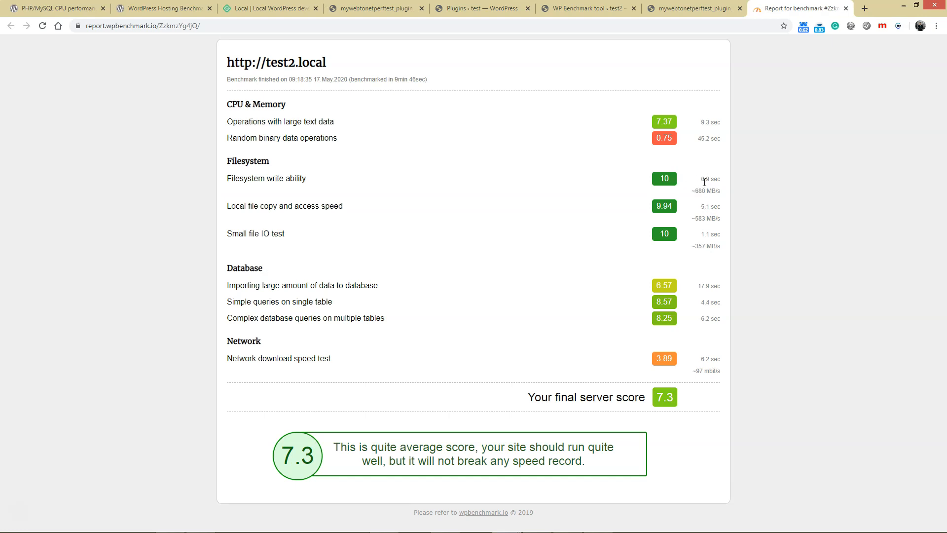
mouse_move(703, 206)
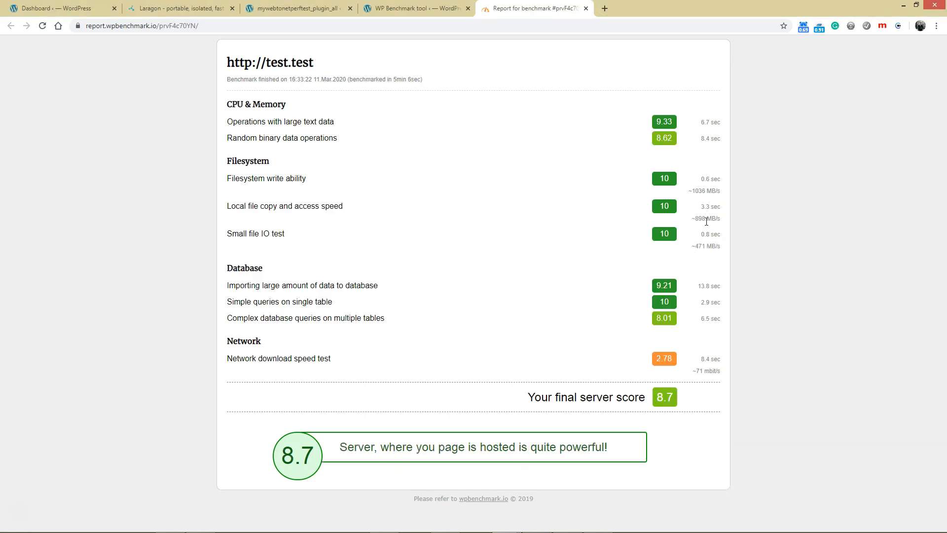
mouse_move(684, 297)
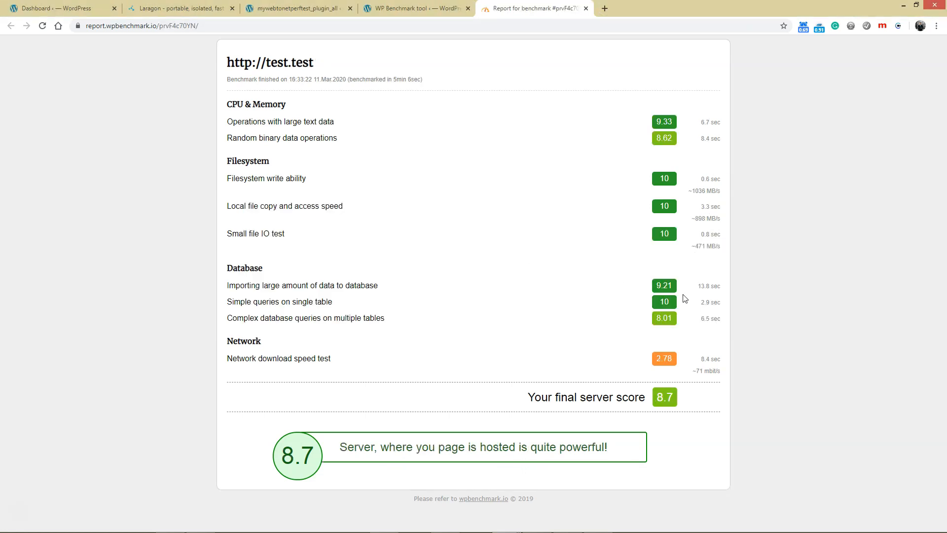
mouse_move(719, 340)
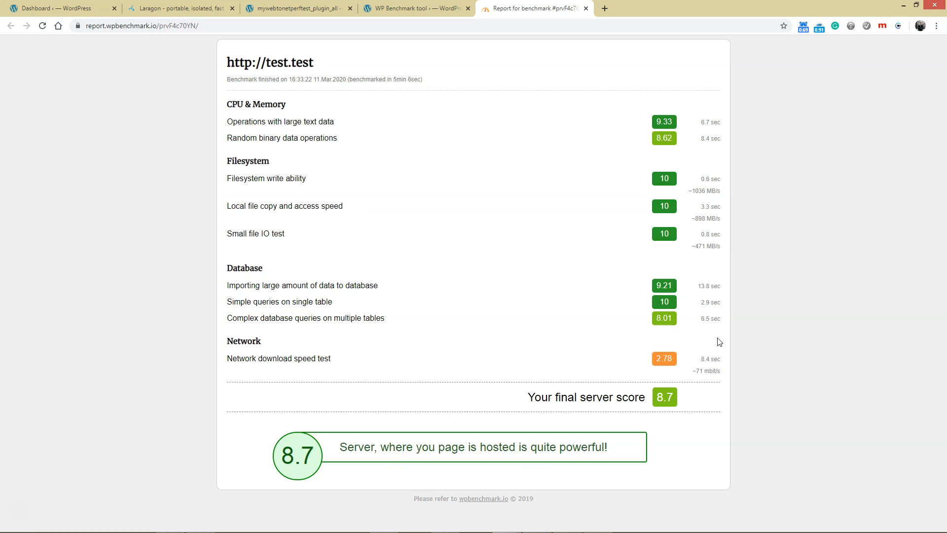
mouse_move(697, 300)
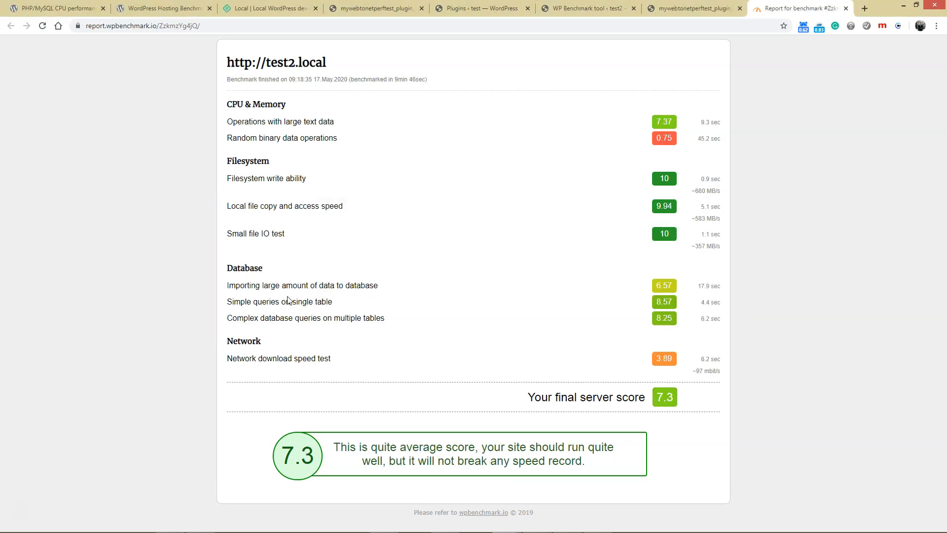
mouse_move(344, 296)
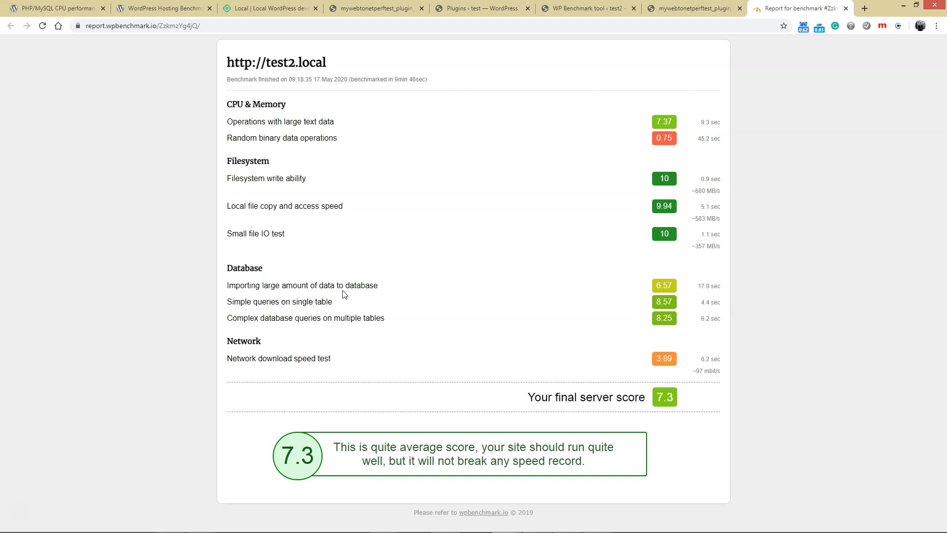
mouse_move(681, 284)
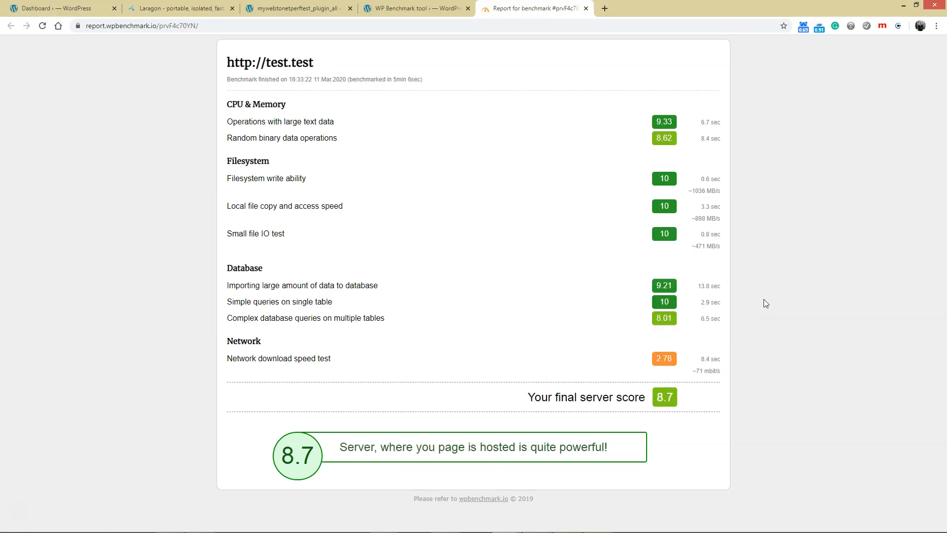
mouse_move(660, 322)
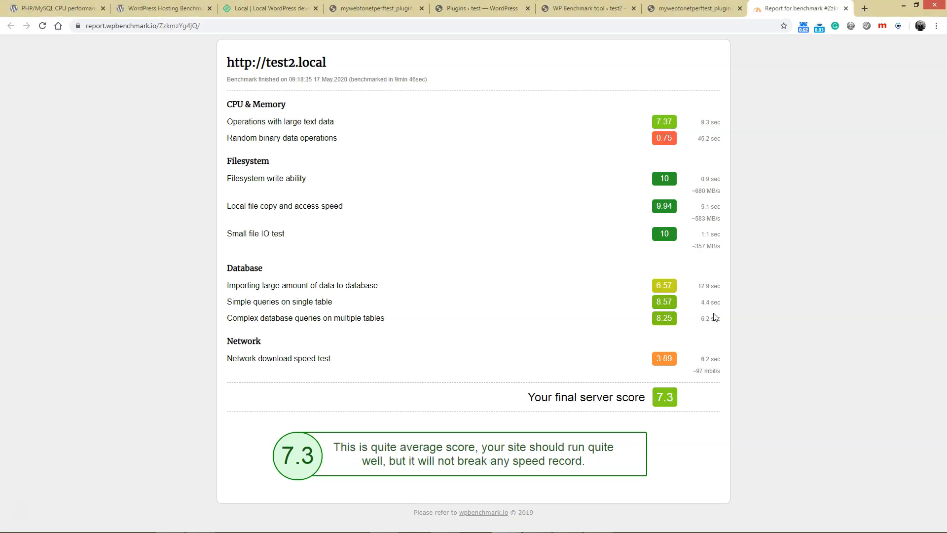
mouse_move(702, 302)
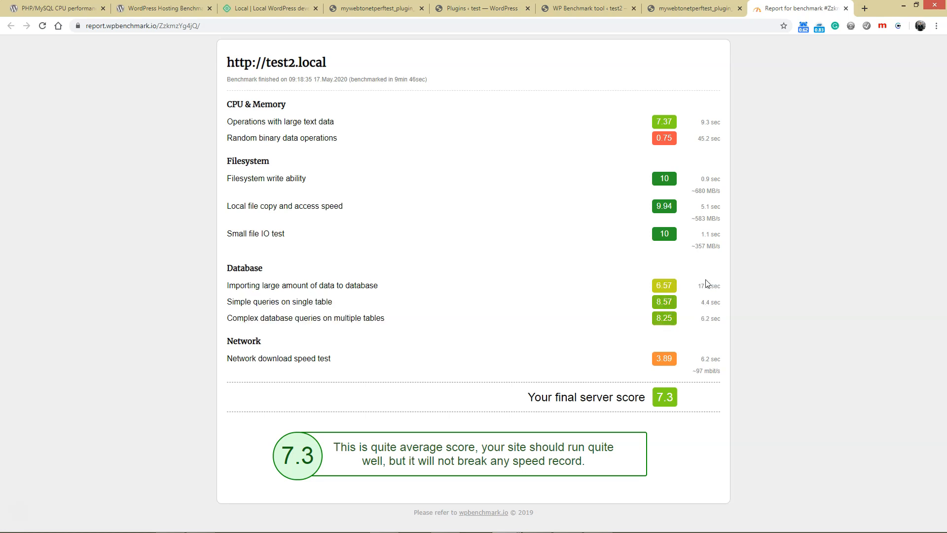
mouse_move(329, 350)
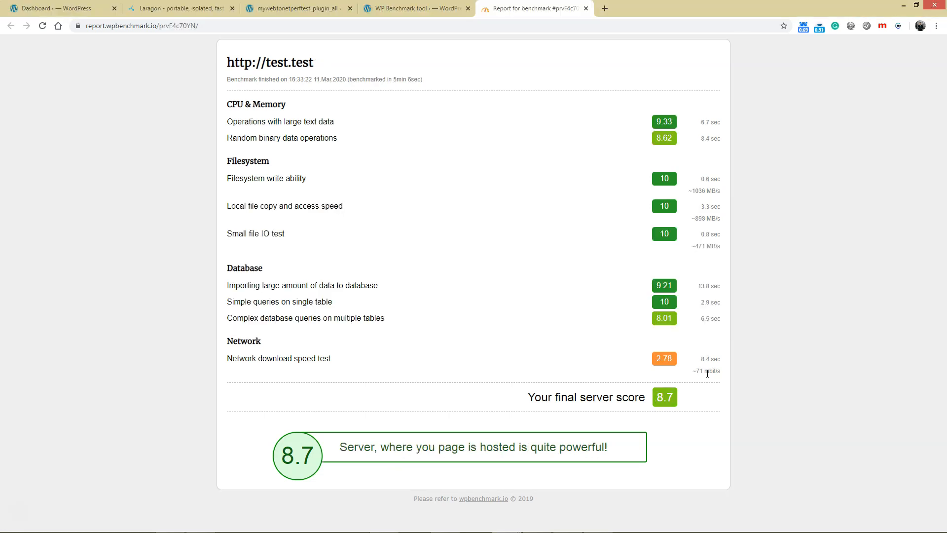
mouse_move(728, 372)
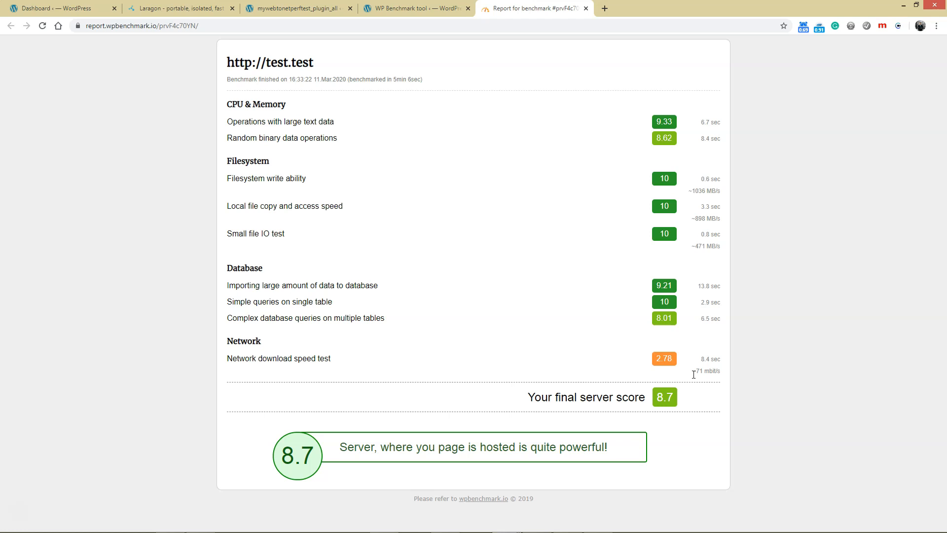
mouse_move(700, 374)
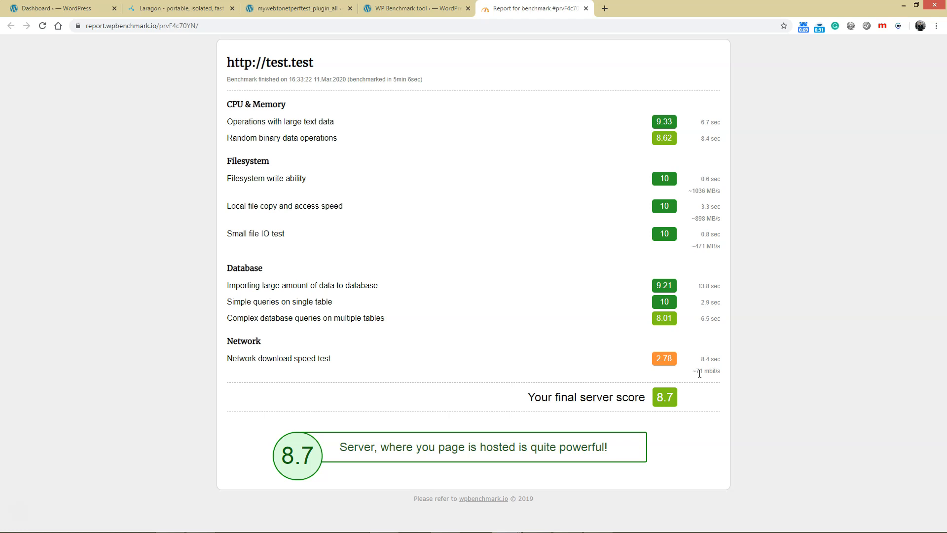
Step: Drag within the report window to compare test2.local's 7.3 against test.test's 8.7
left_click_drag(718, 358, 702, 371)
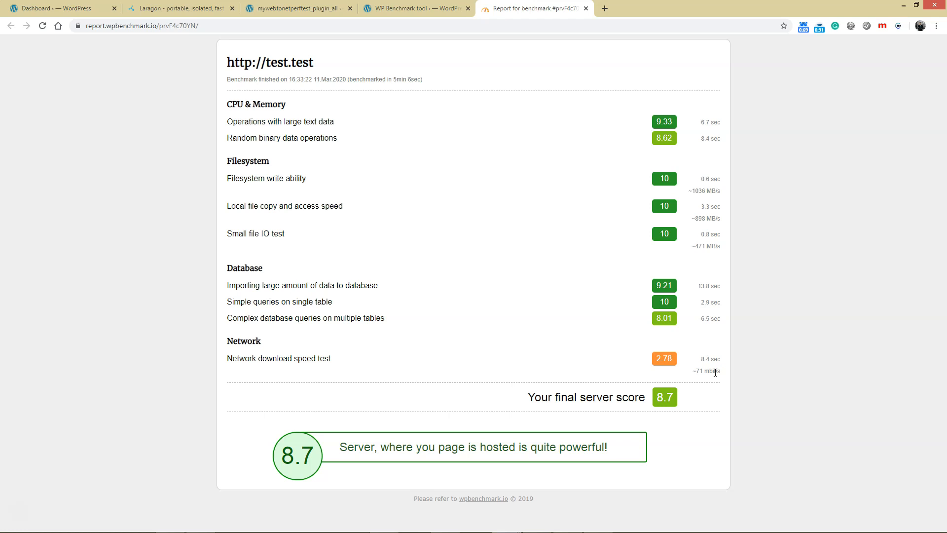
mouse_move(712, 356)
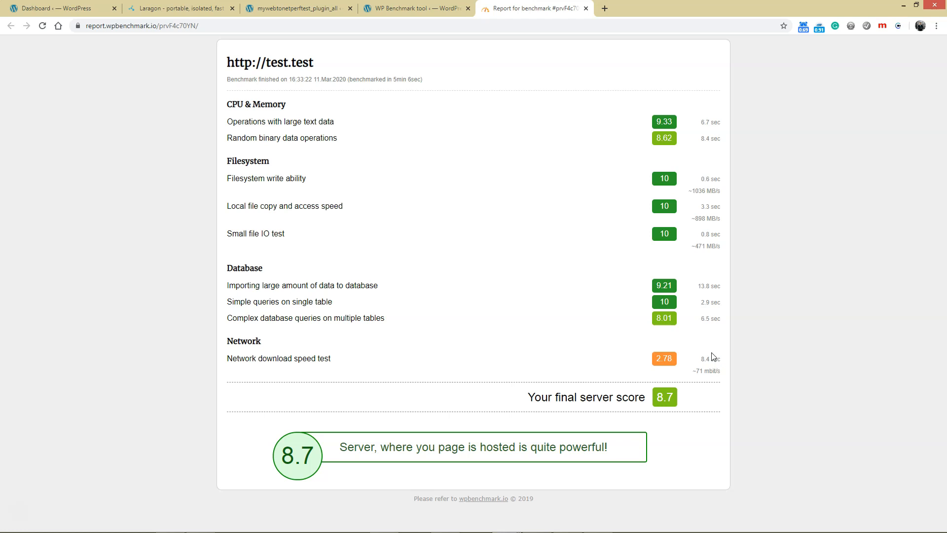
mouse_move(514, 403)
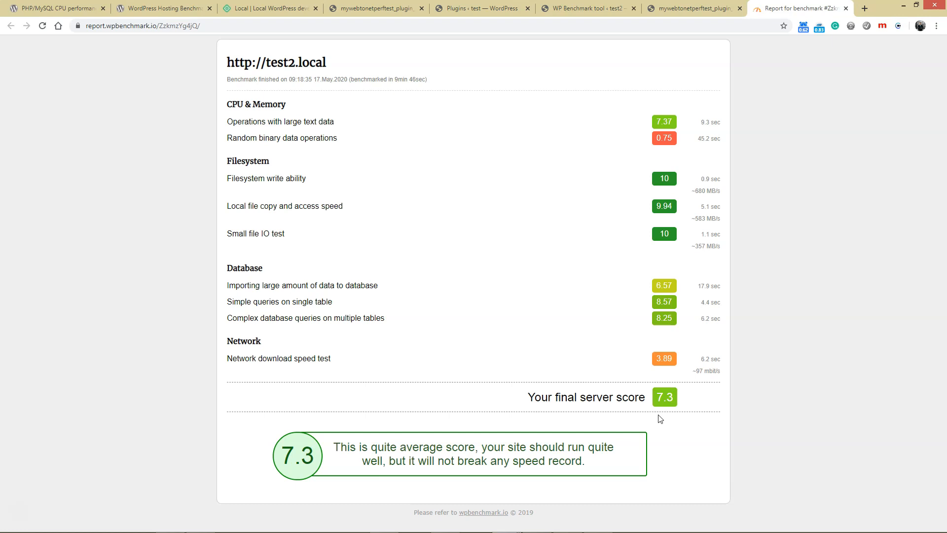
mouse_move(546, 285)
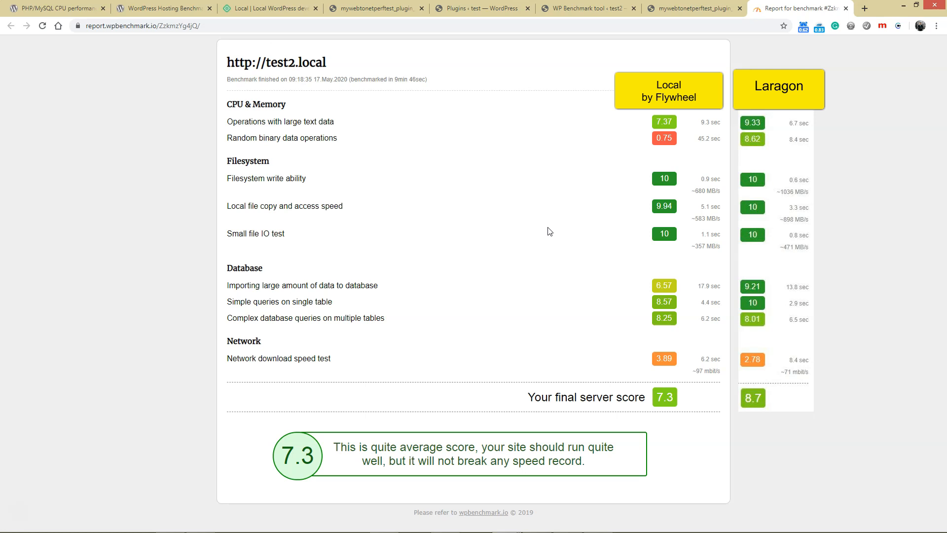
mouse_move(588, 231)
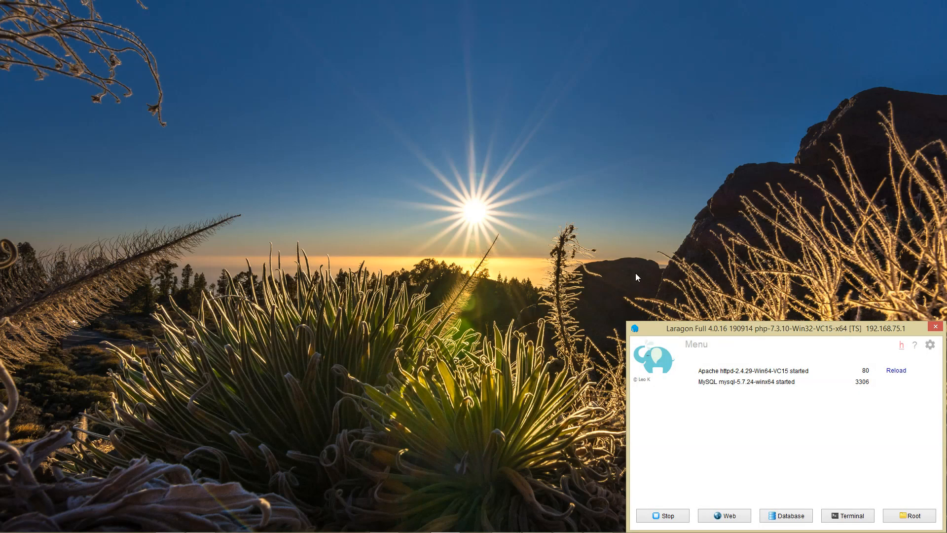
Step: Move the Laragon window, with Apache and MySQL started, to the screen centre
left_click_drag(778, 328, 462, 265)
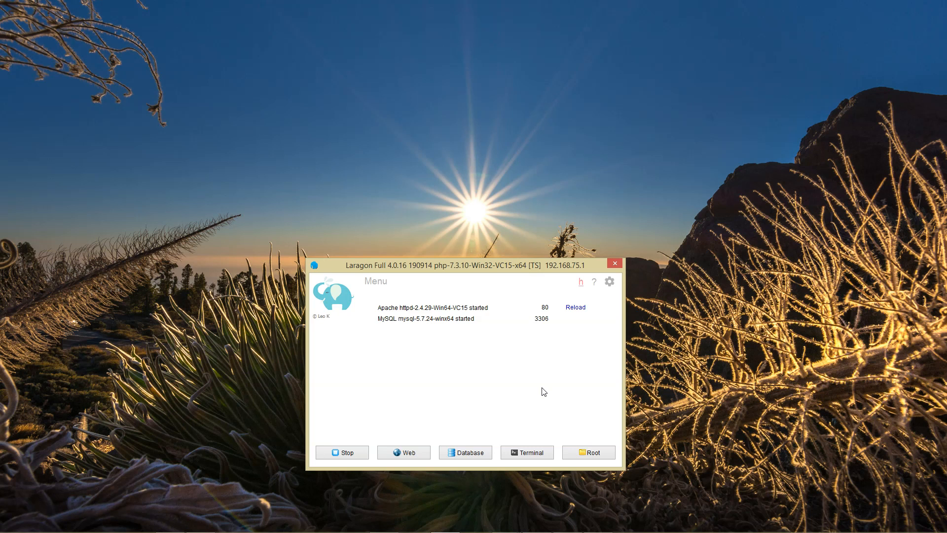
mouse_move(516, 386)
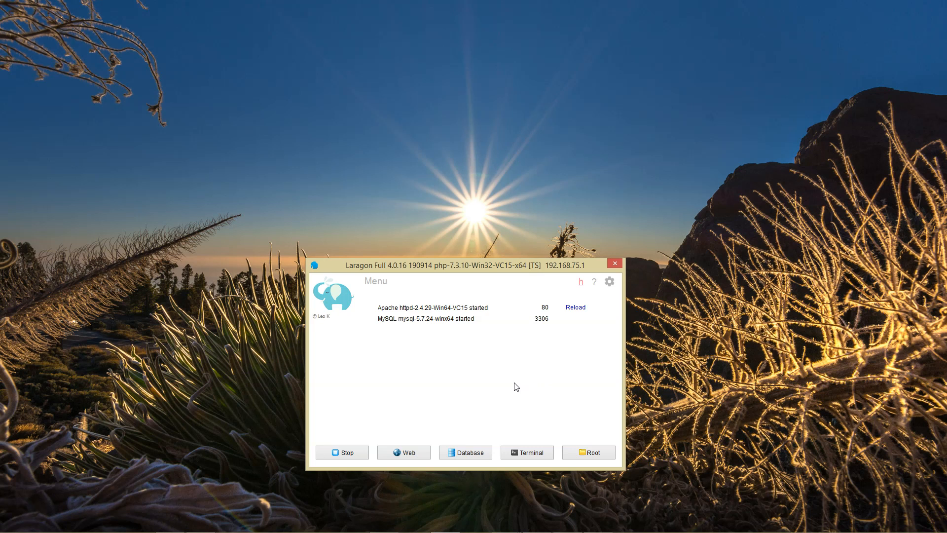
mouse_move(497, 384)
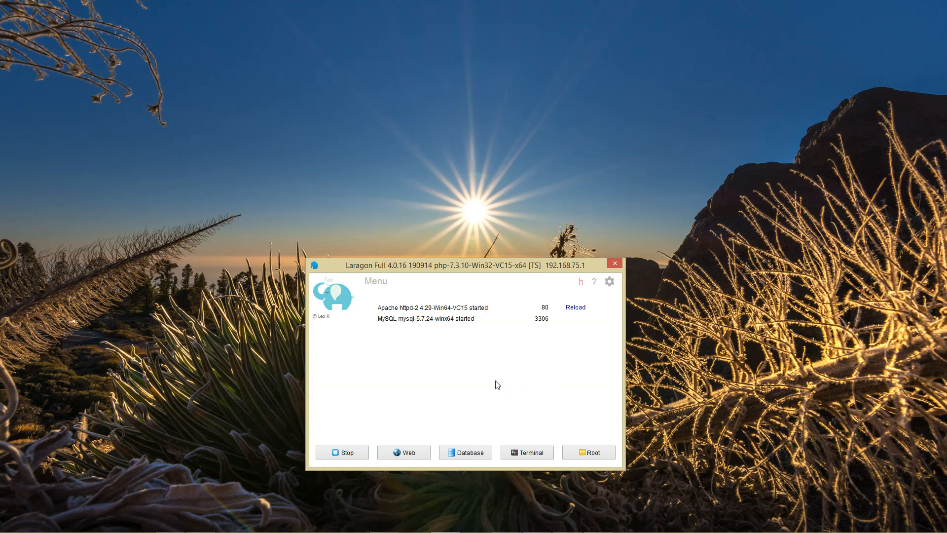